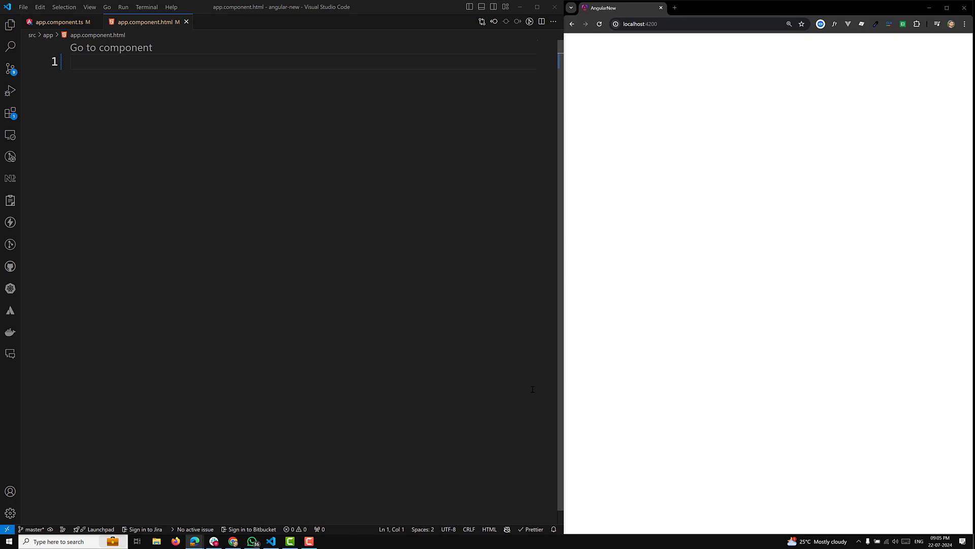
mouse_move(425, 339)
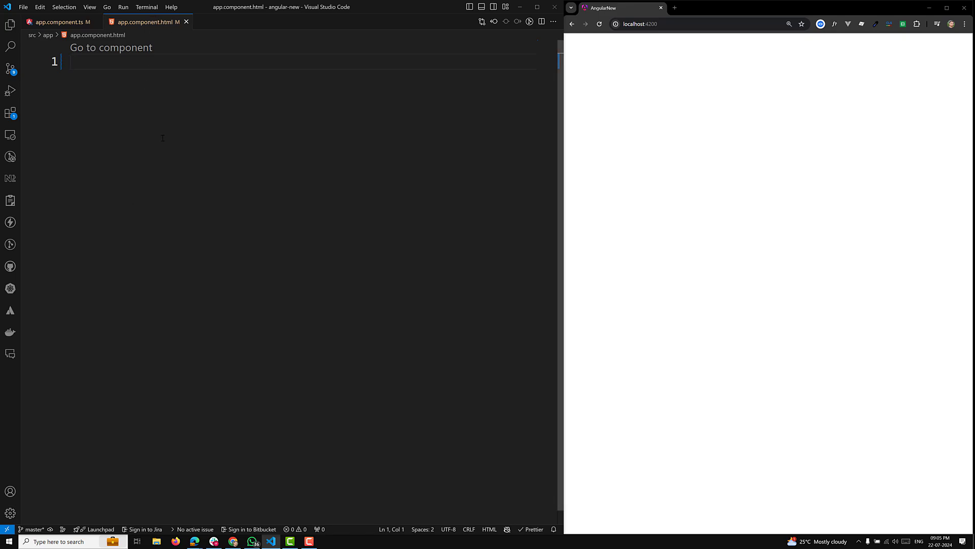
Step: Write an SVG group containing a rect at x=0, y=0 with width and height 100
text(<)
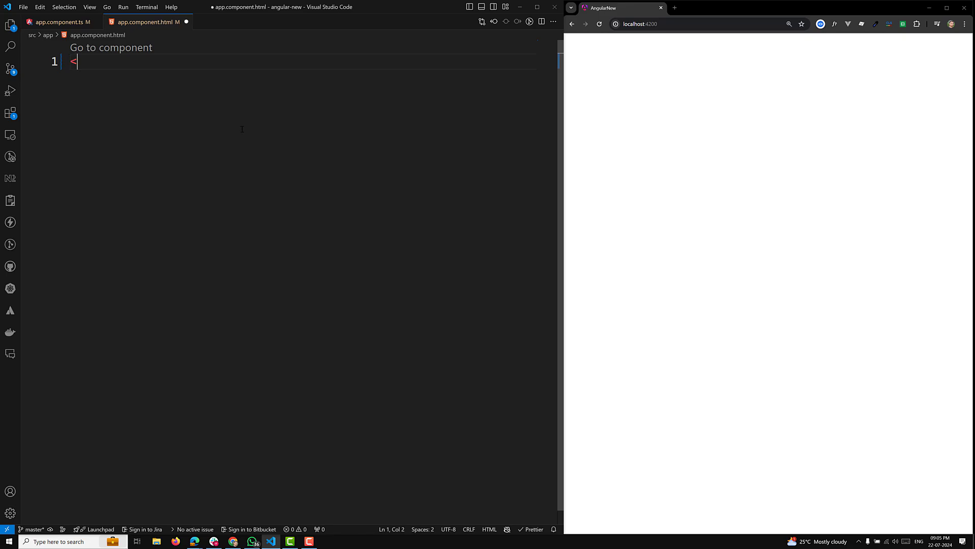
text(svg>)
text(<g>)
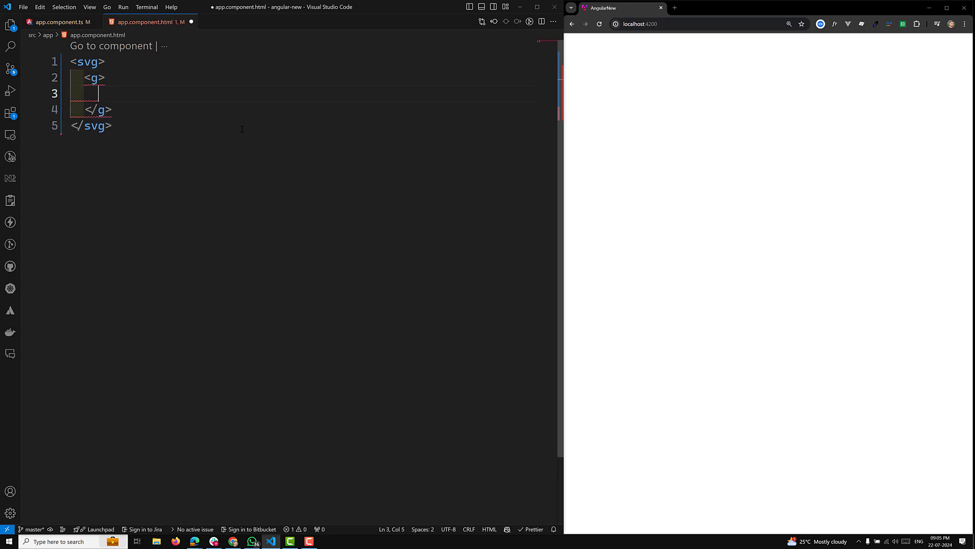
text(<)
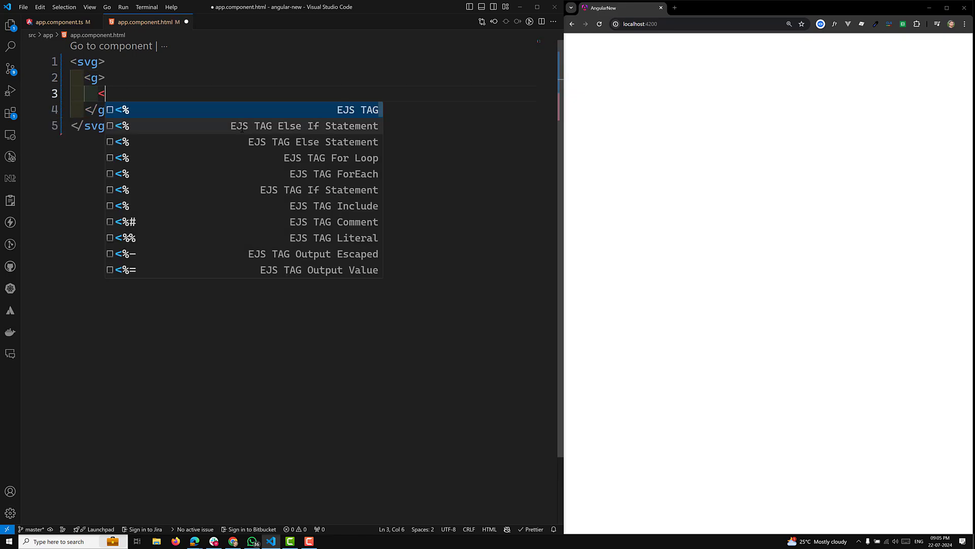
text(rect x></rect>)
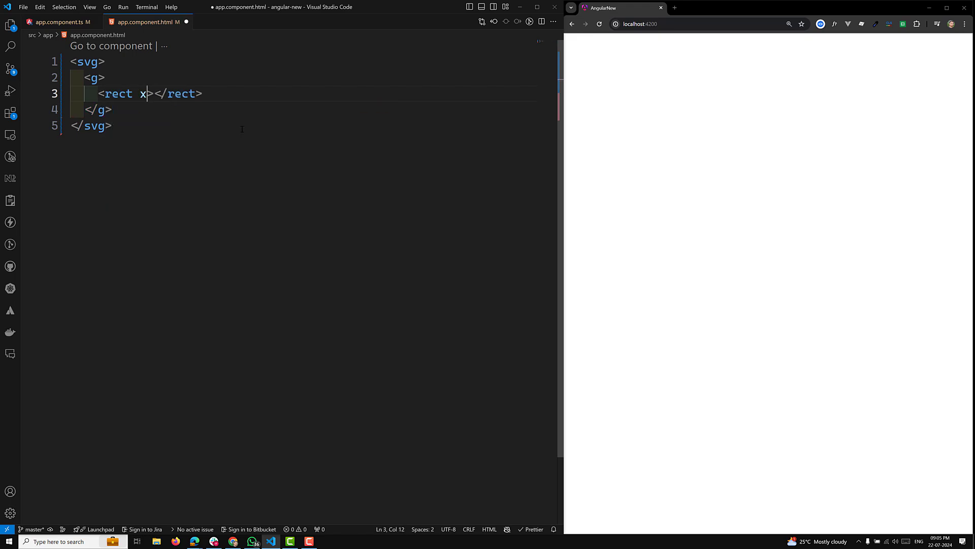
text(="0")
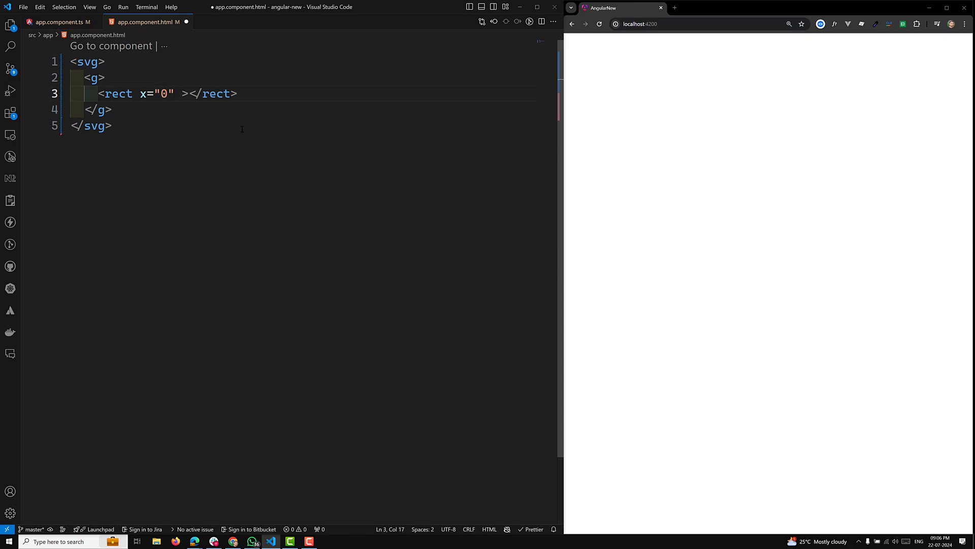
text(y="0")
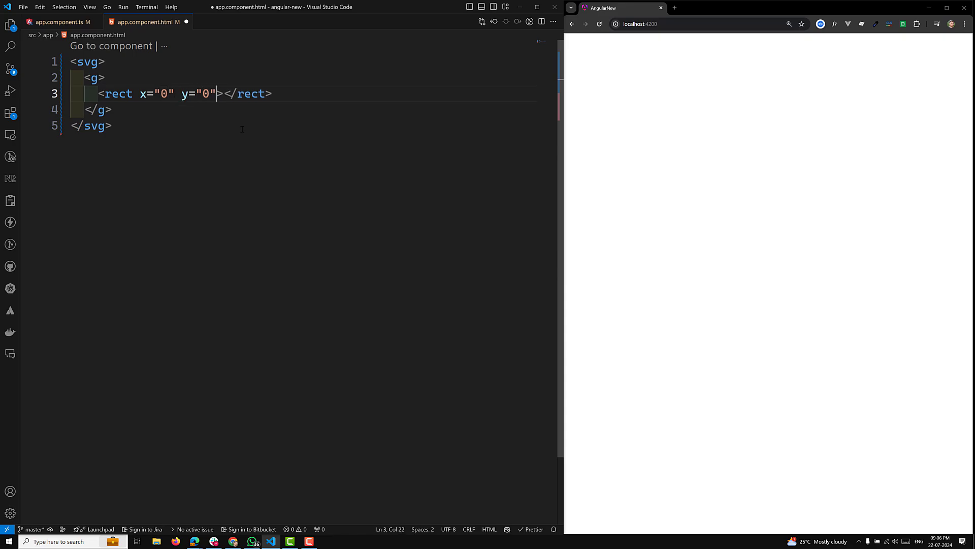
text(widt)
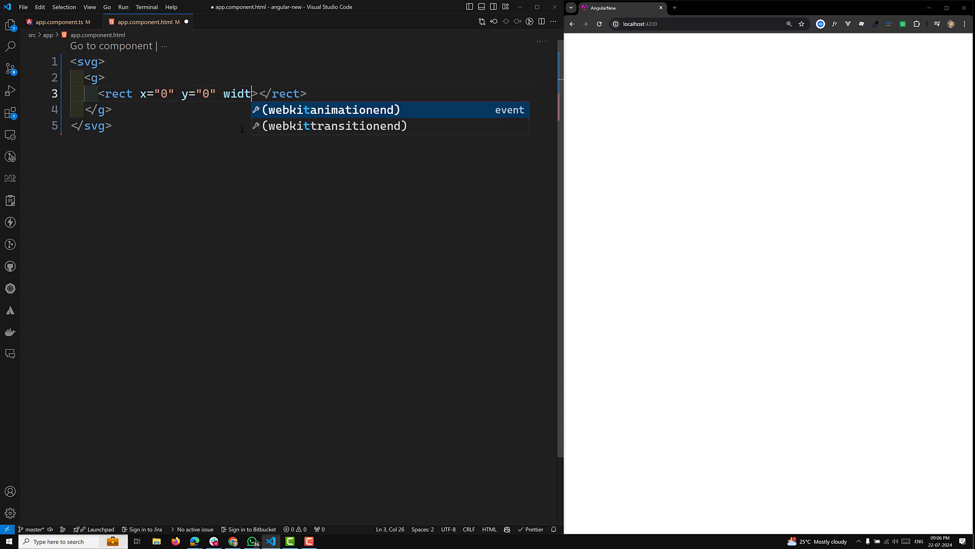
text(h="100" height="100)
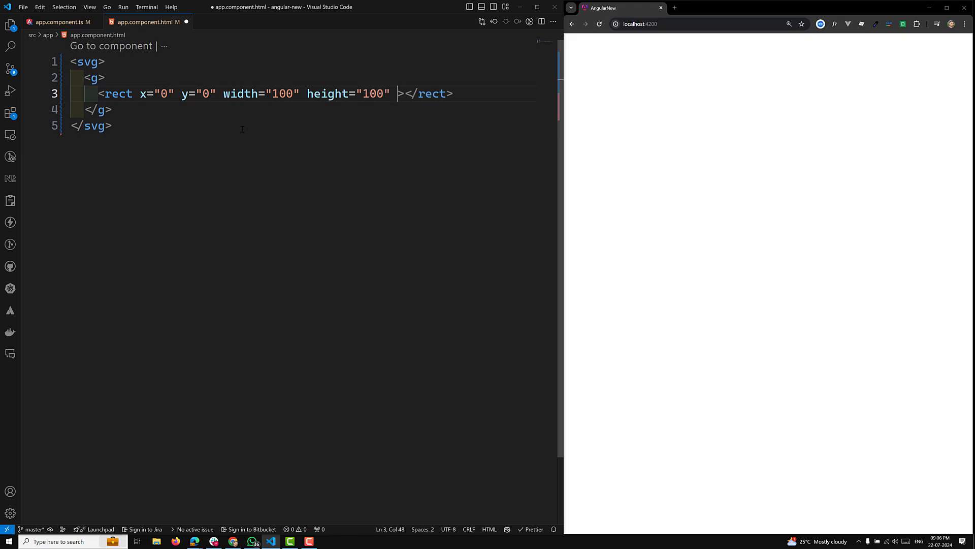
Step: Fill the rect with rgb(255,0,0) and add an empty text element after it
text(fill)
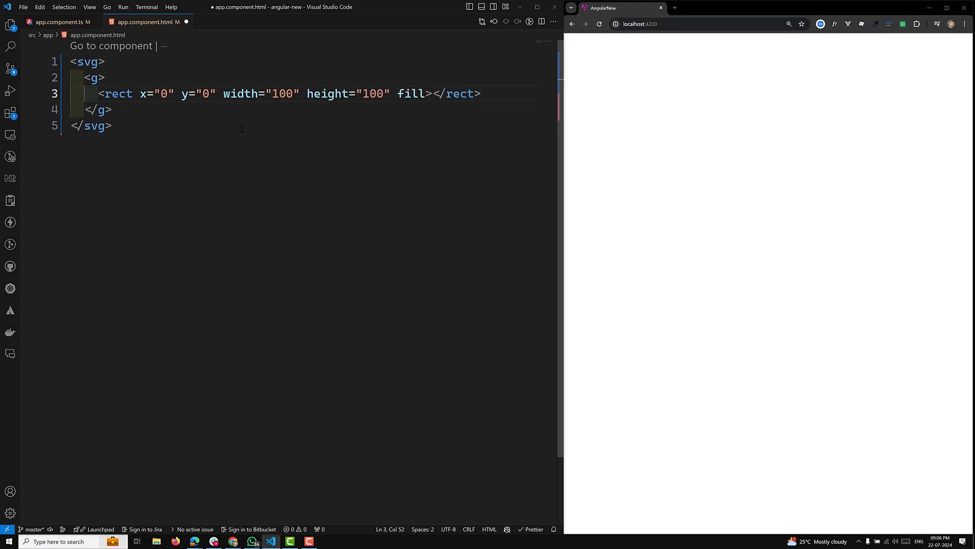
text(rgb")
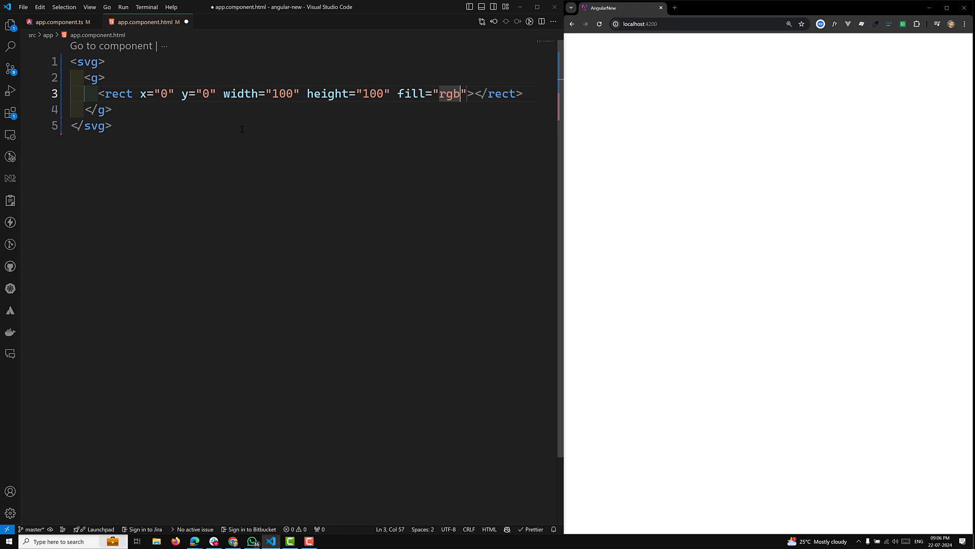
text((2)
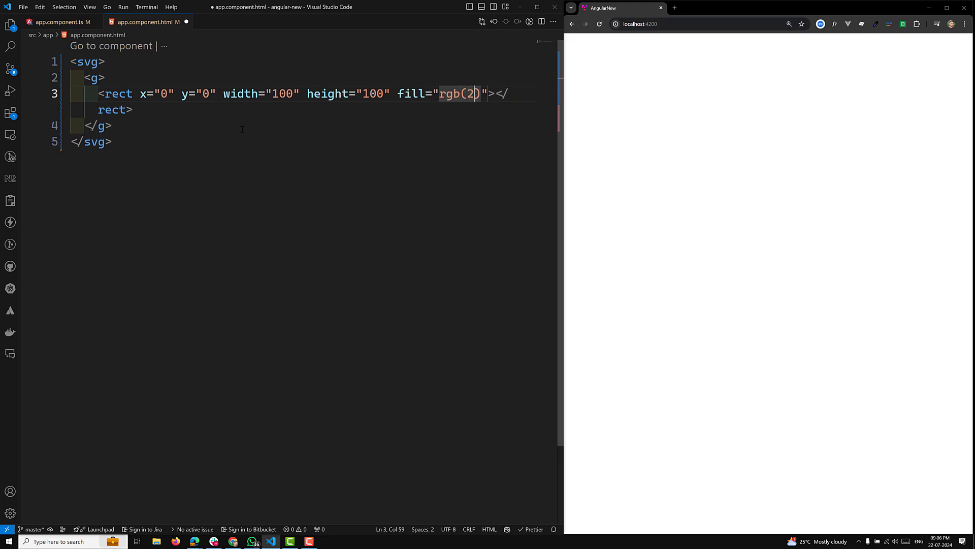
text(55,0,)
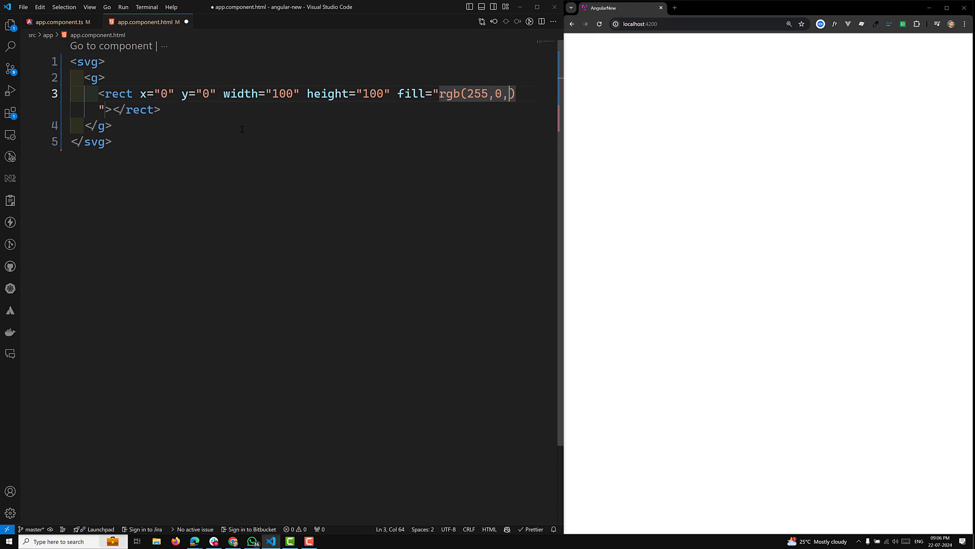
text(0)
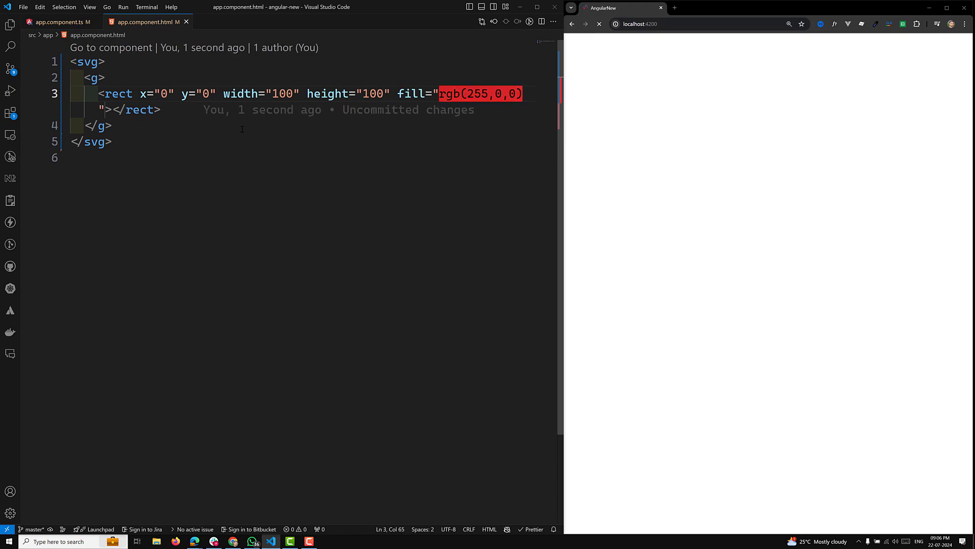
click(599, 24)
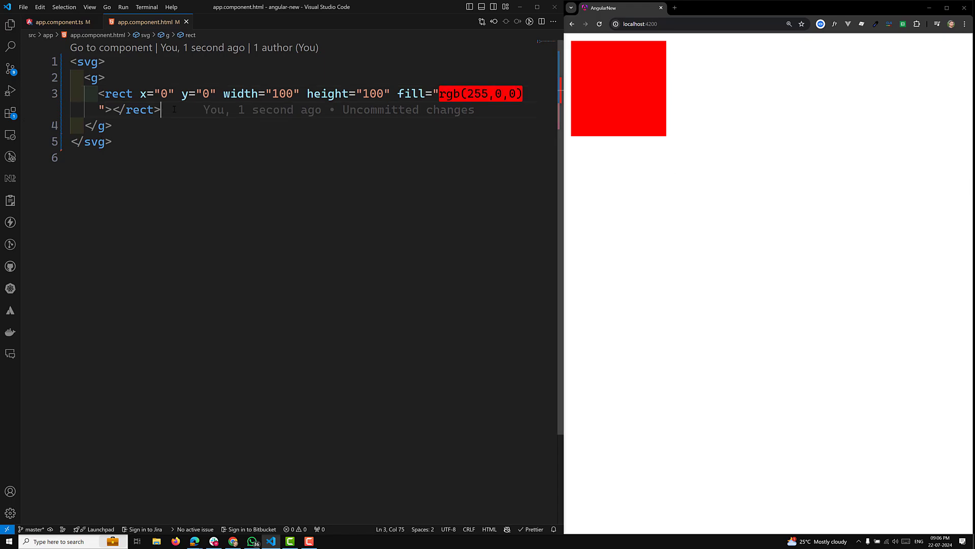
text(<text></text>)
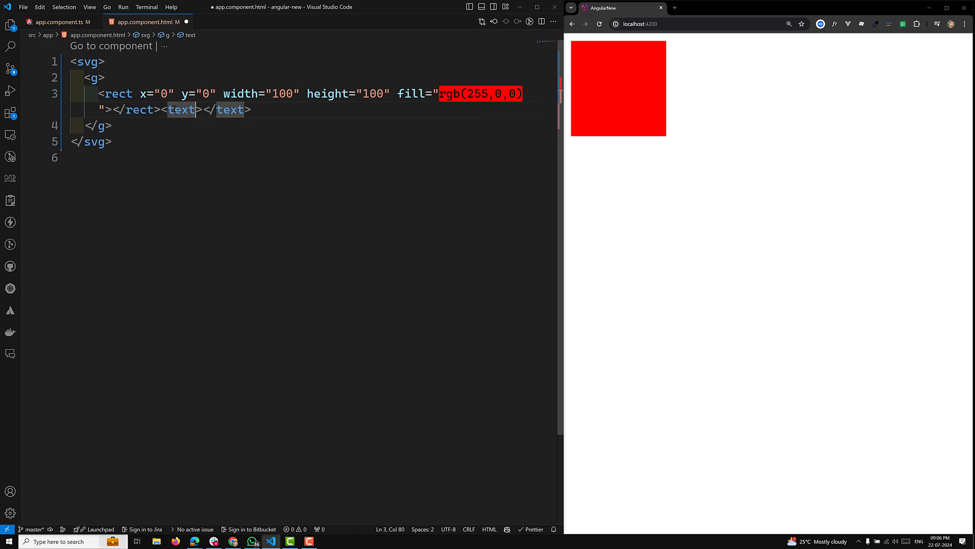
Step: Give the text element the caption 'Click the rectangle to change the color' at x=120, y=50
key(Enter)
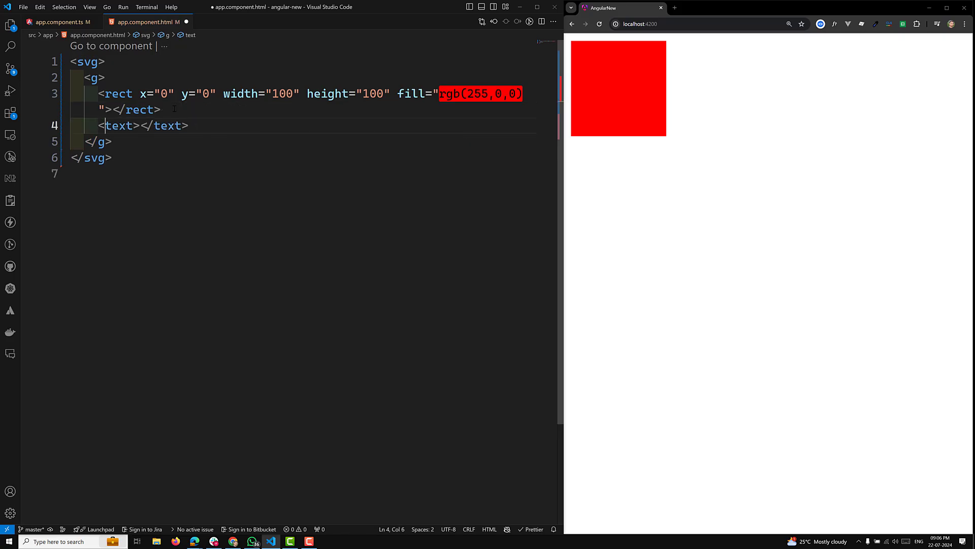
click(141, 125)
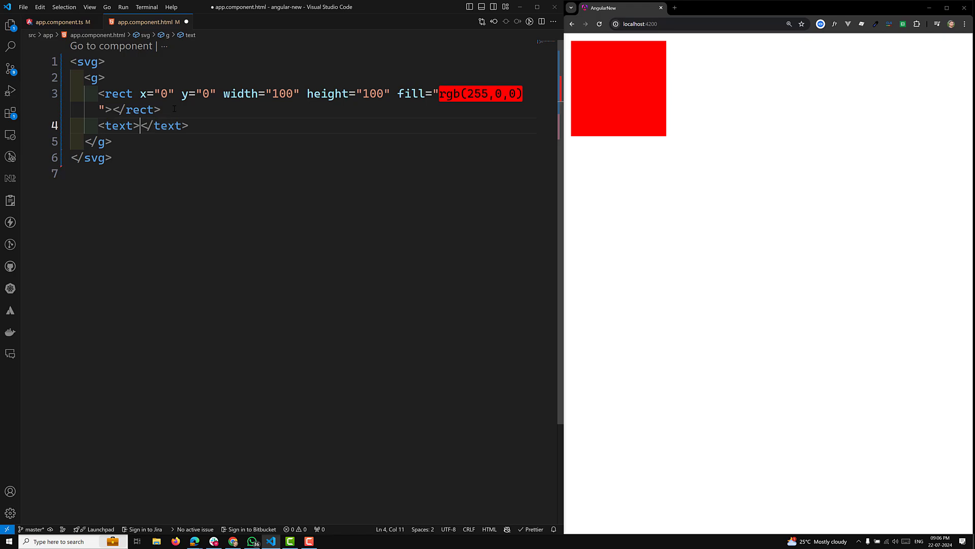
text(Click)
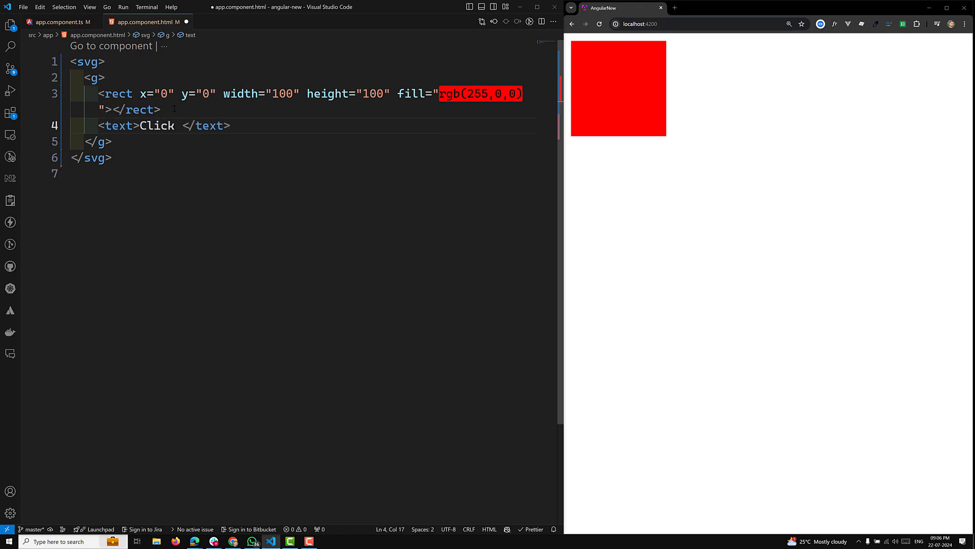
text(the)
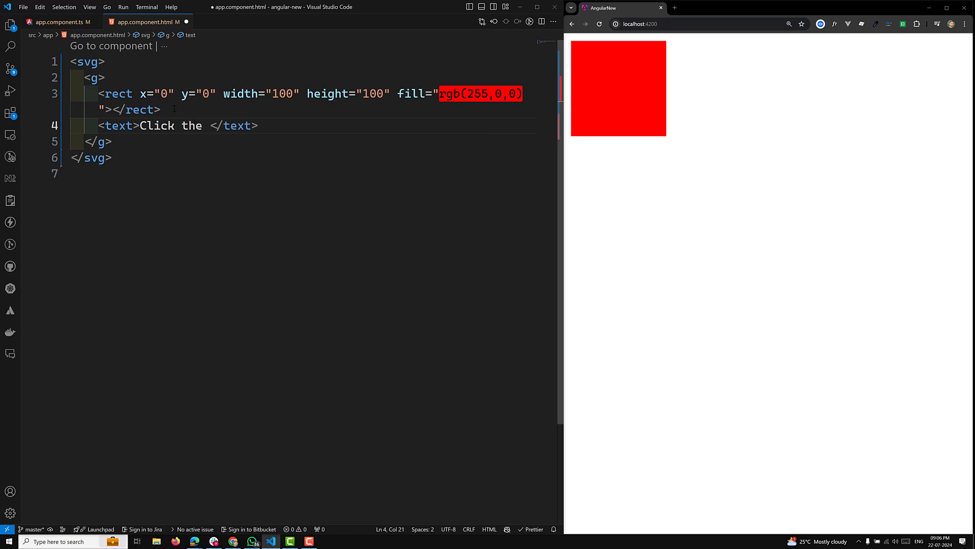
text(rectangle to change the)
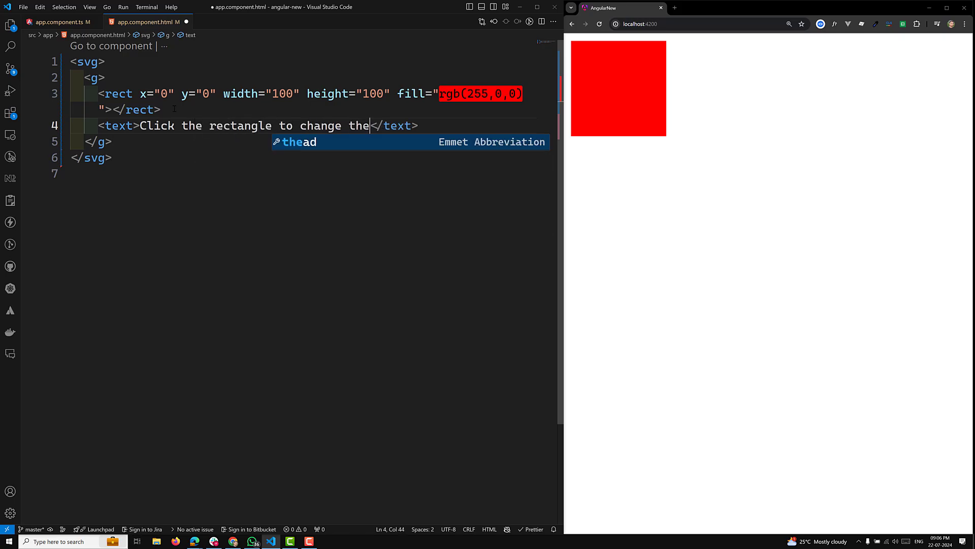
text(color)
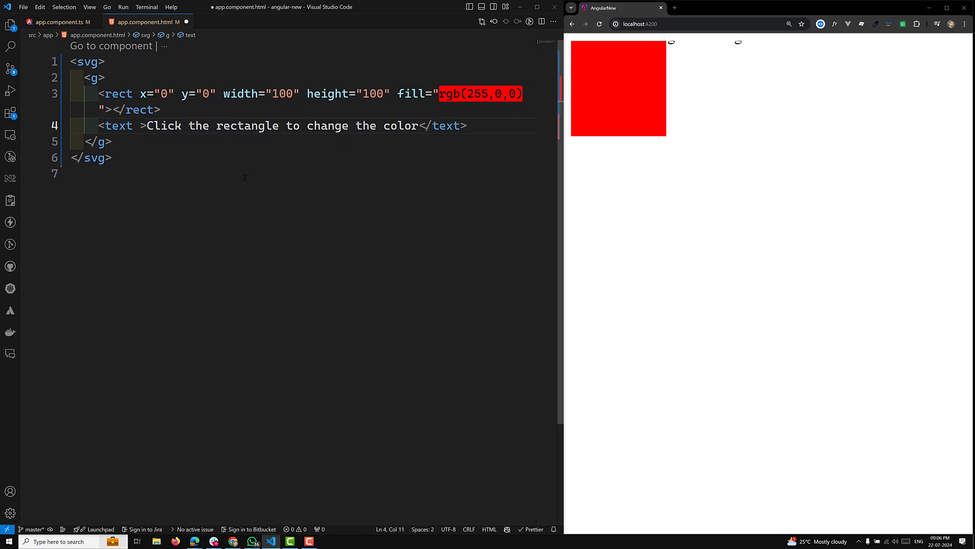
text(x="1")
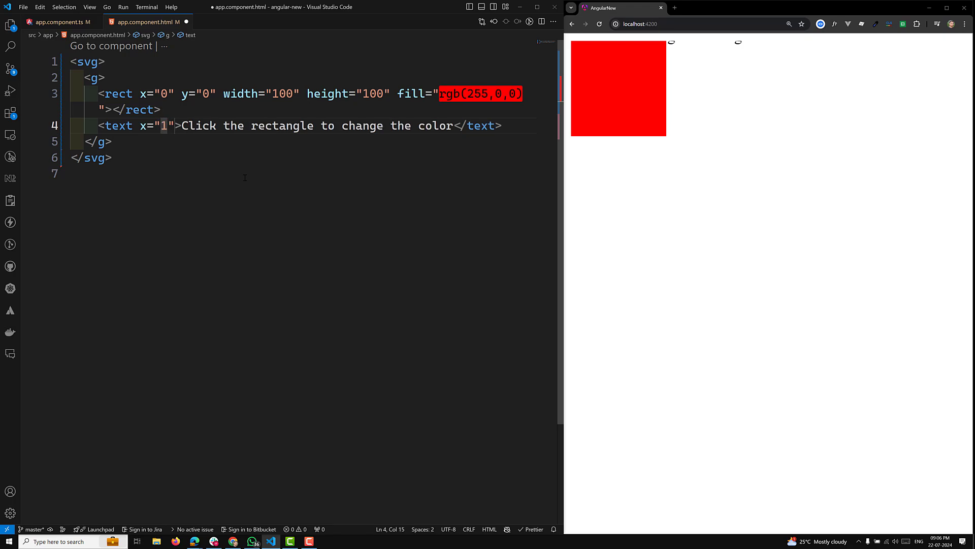
text(20 y)
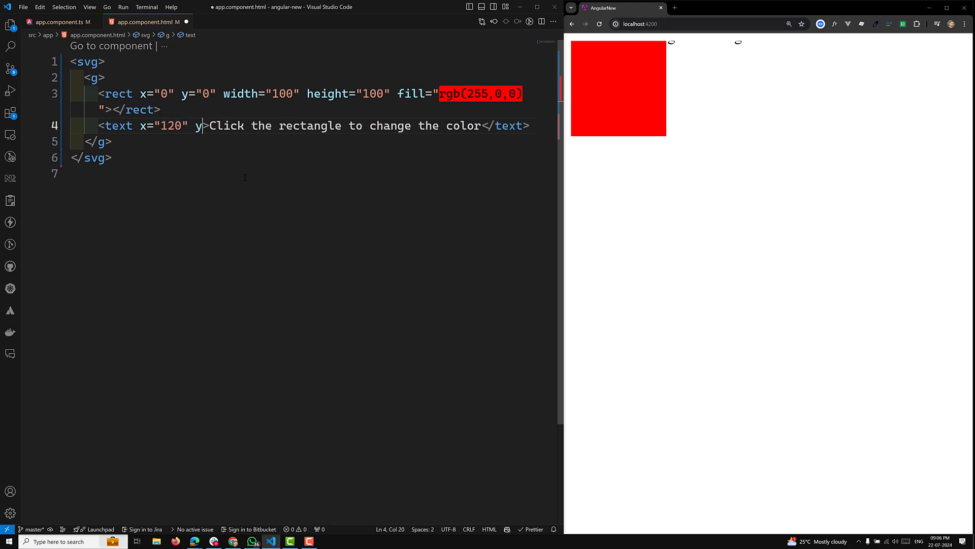
text(50")
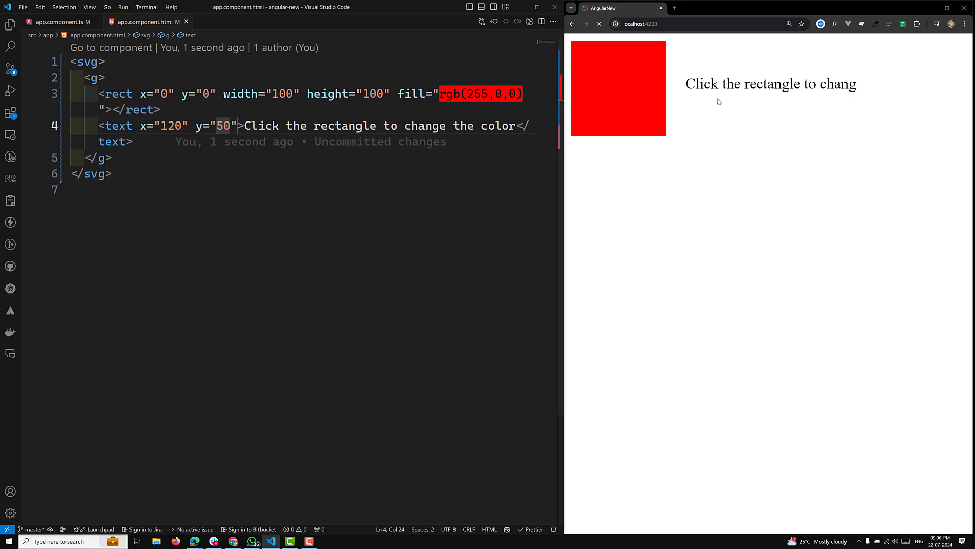
mouse_move(767, 132)
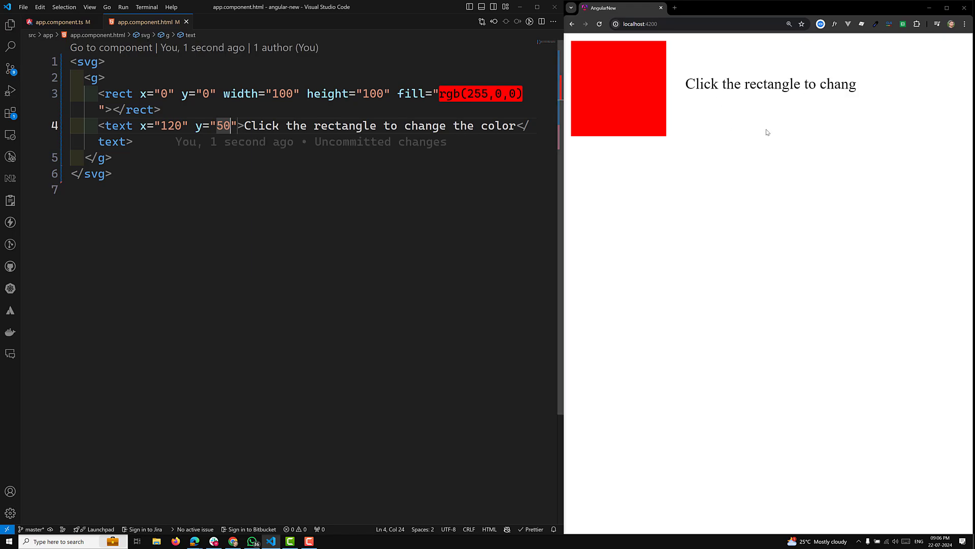
mouse_move(832, 104)
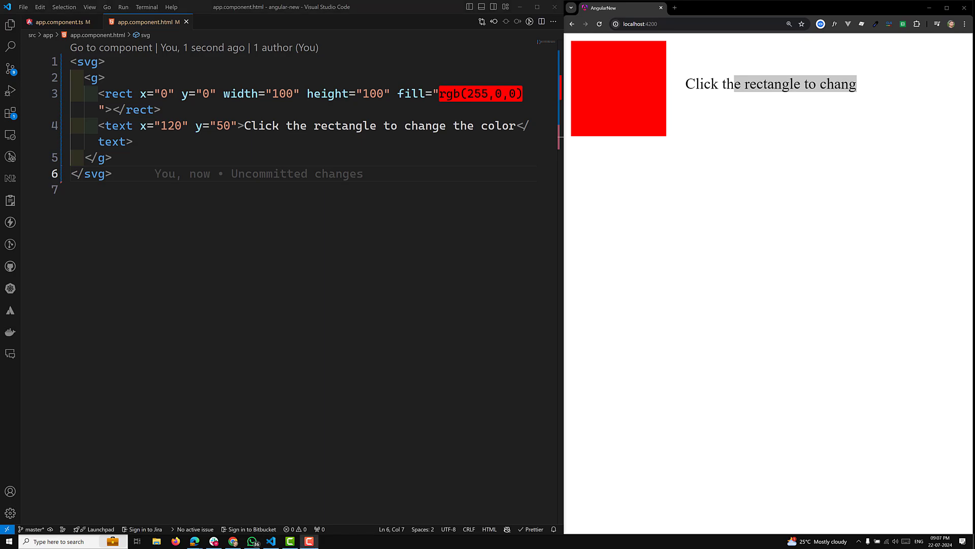
mouse_move(729, 330)
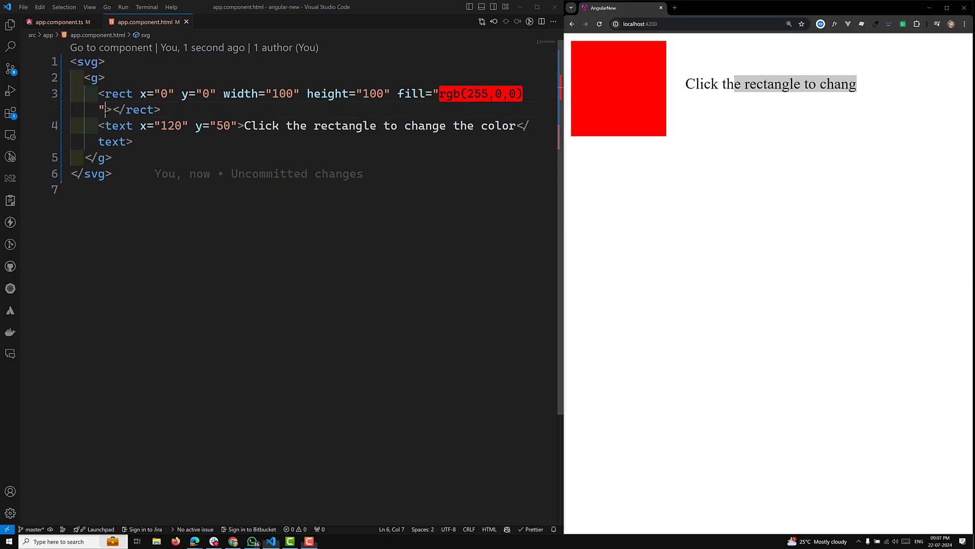
Step: Delete the hardcoded rgb(255,0,0) from the rect, leaving an empty fill attribute
text((c)
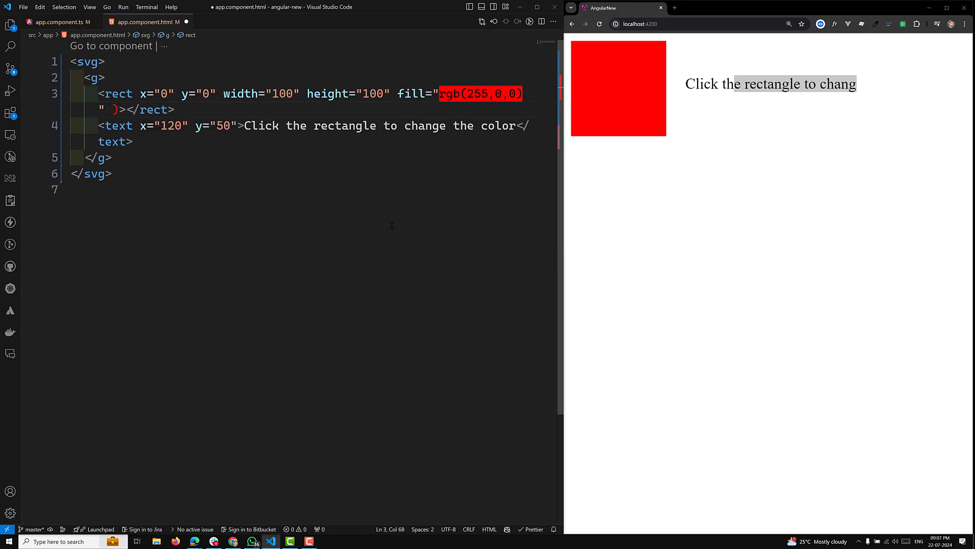
key(Backspace)
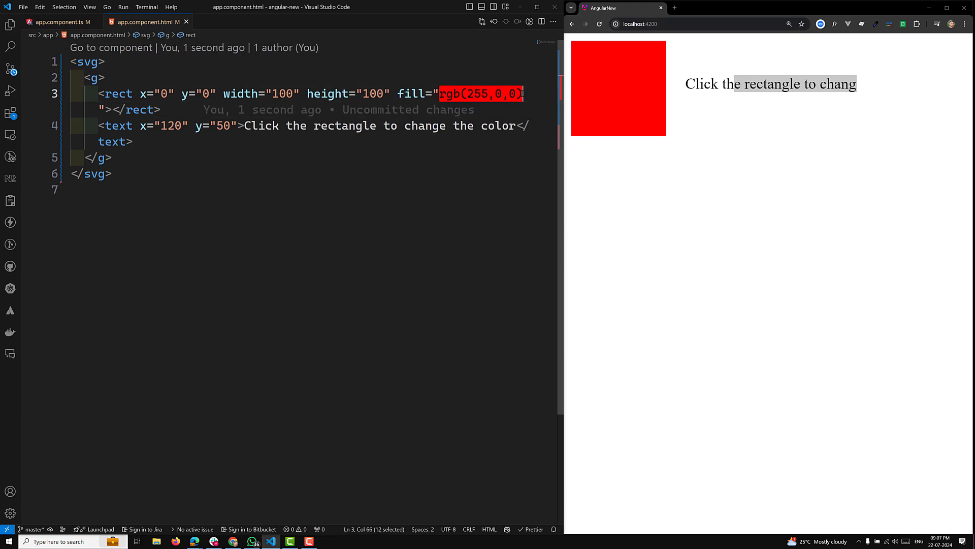
key(Delete)
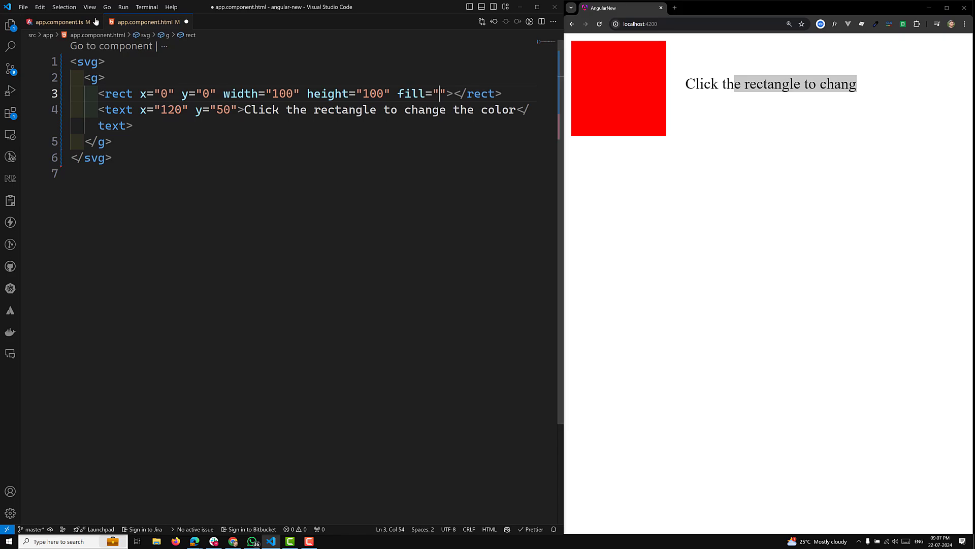
Step: Switch to app.component.ts to add the colour property
click(59, 21)
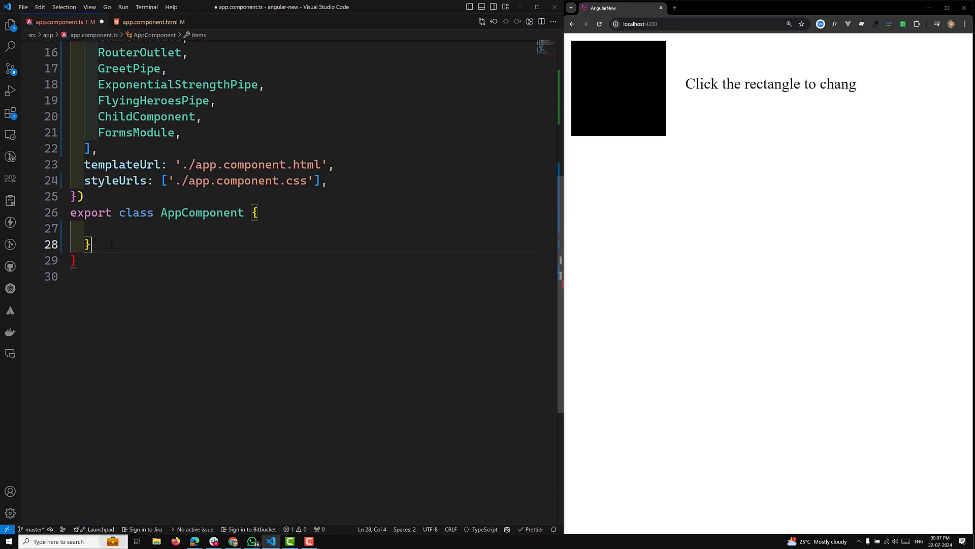
Step: Declare fillColor = 'rgb(255,0,0)' in the AppComponent class
text(fillCol)
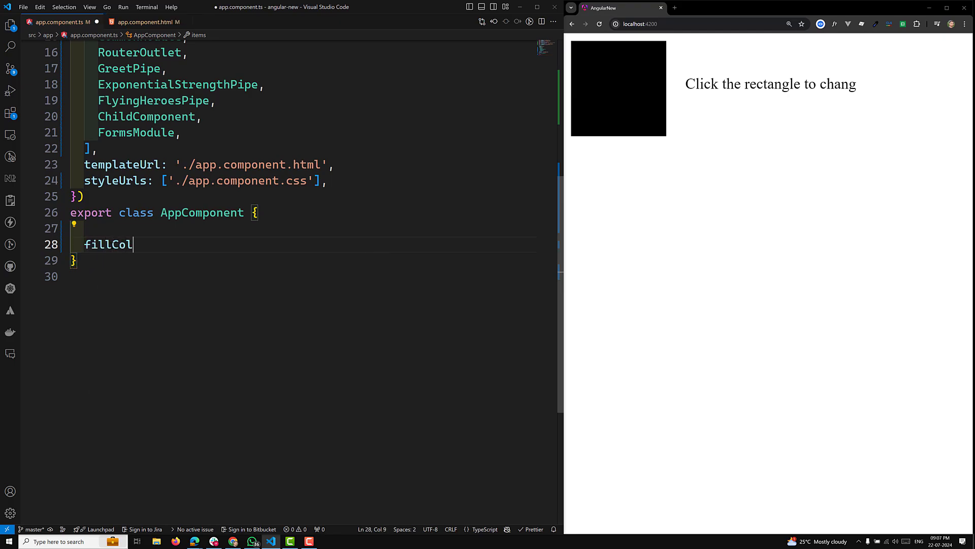
text(or =)
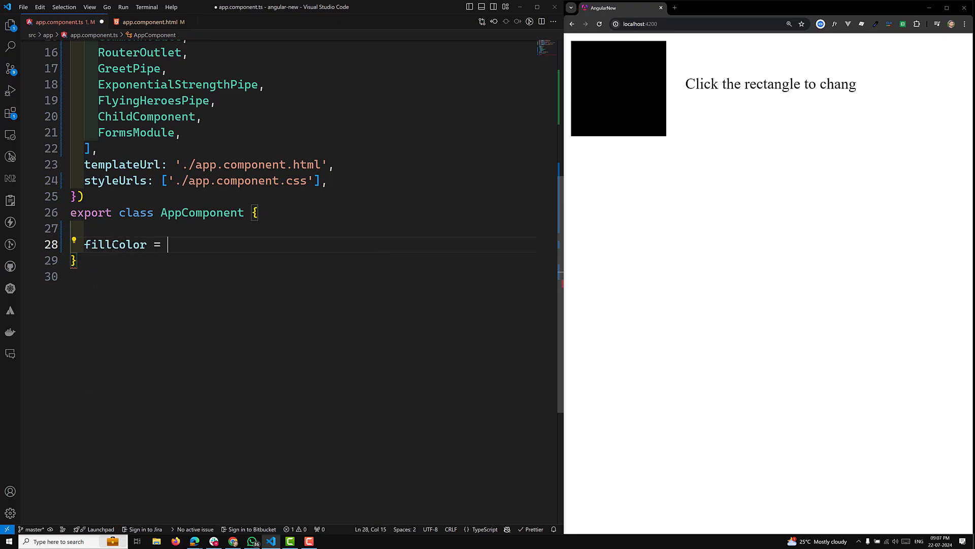
text('rgb(255,0,0)';)
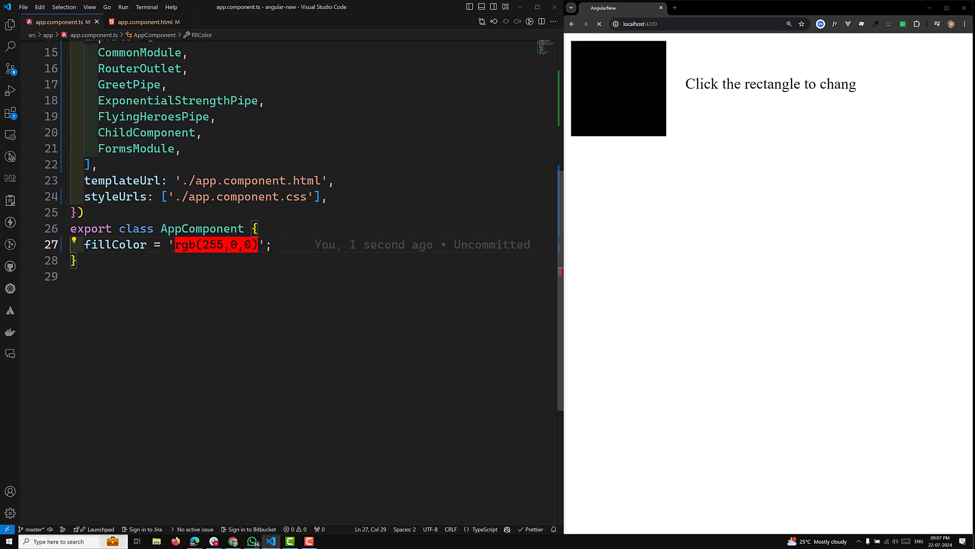
Step: Replace the rect's empty fill with [attr.fill]="fillColor" in the template
double_click(114, 244)
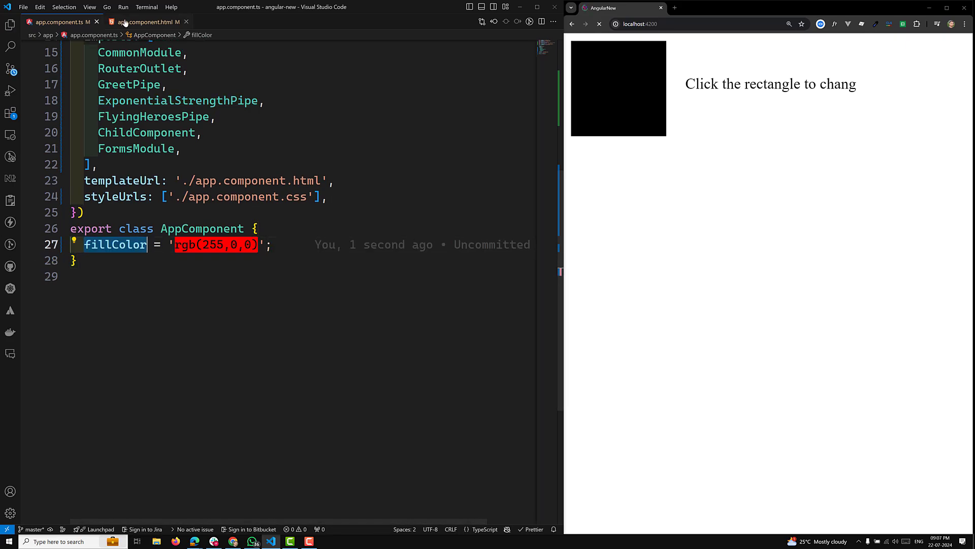
click(147, 22)
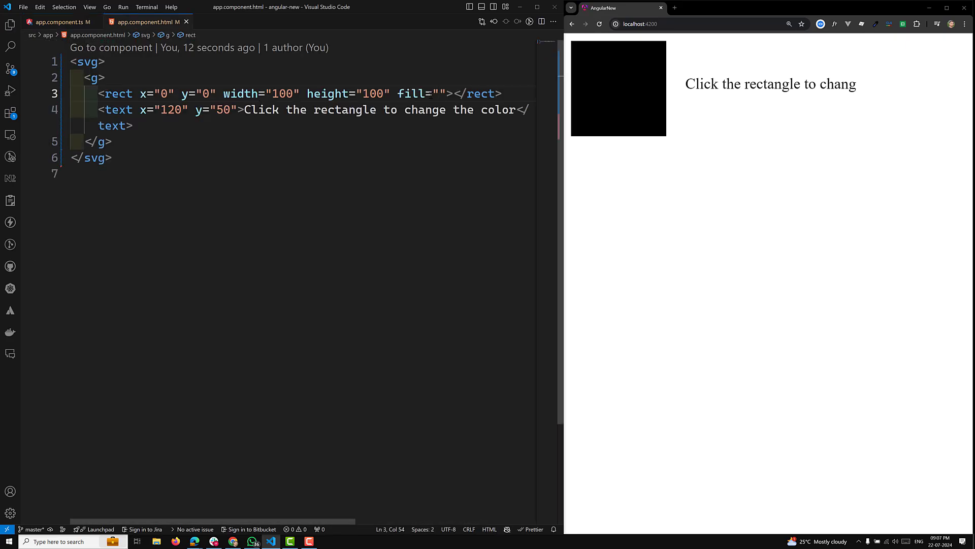
double_click(412, 93)
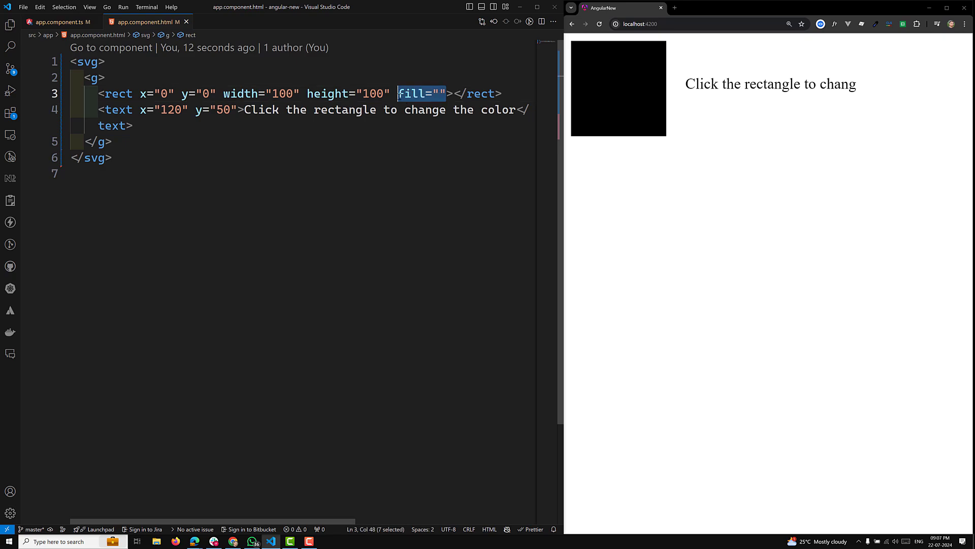
text([attr.)
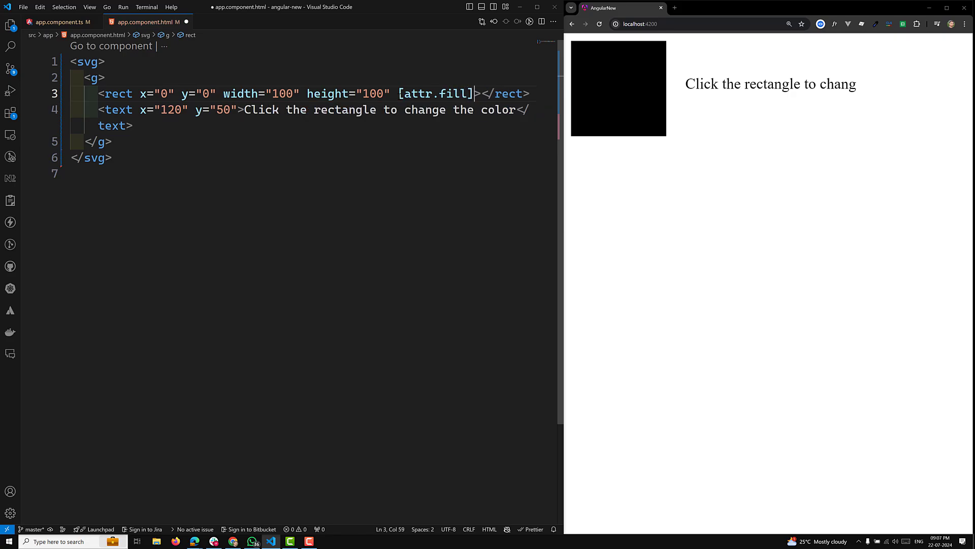
text(="foill")
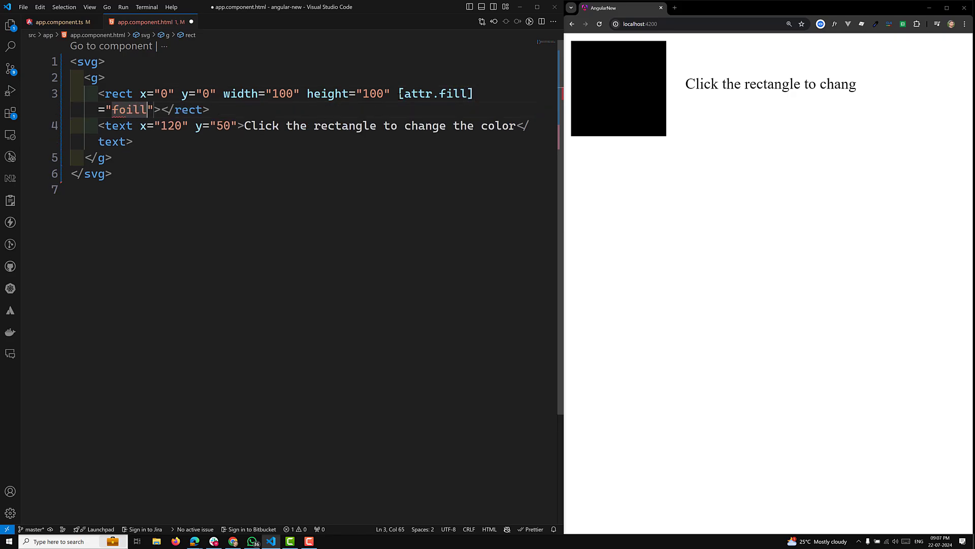
text(f)
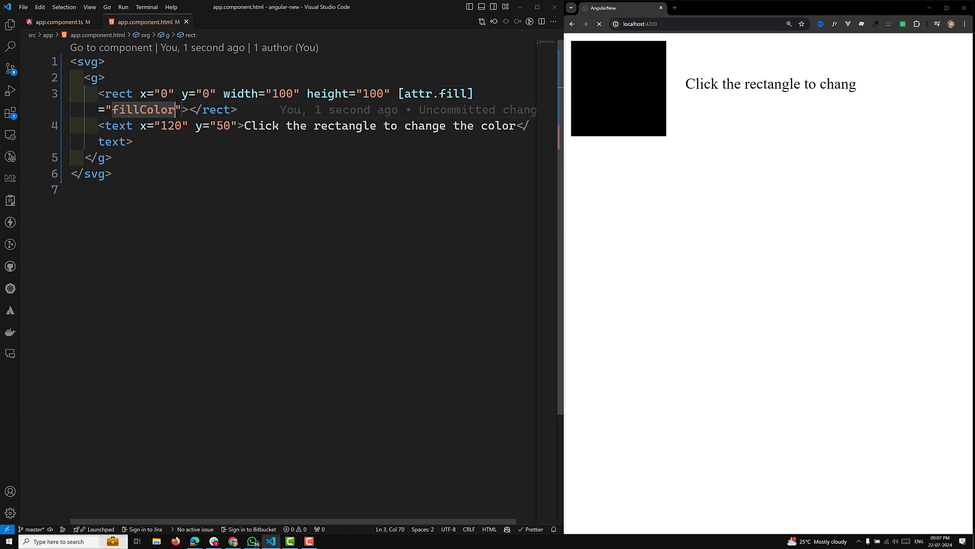
click(59, 21)
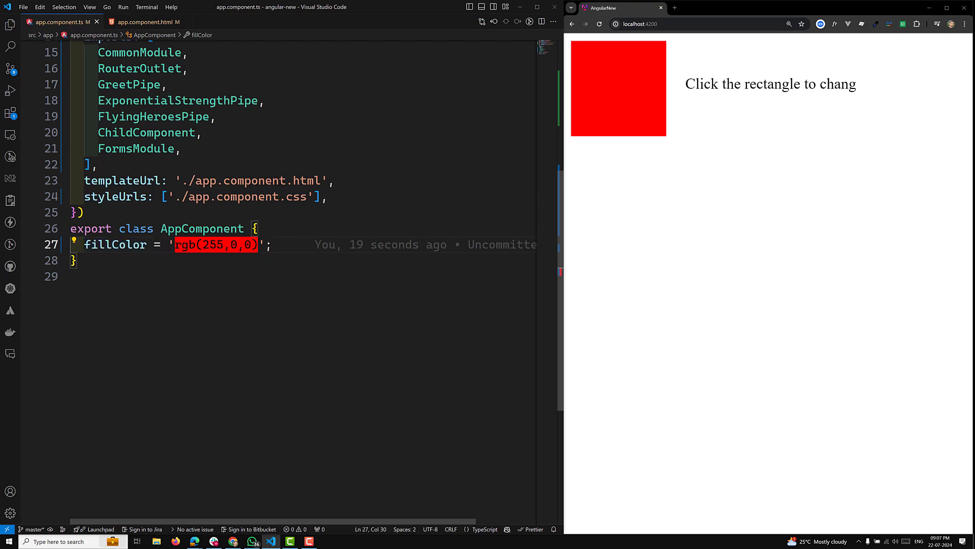
Step: Add a (click)="changeColor()" binding to the rect in app.component.html
click(147, 21)
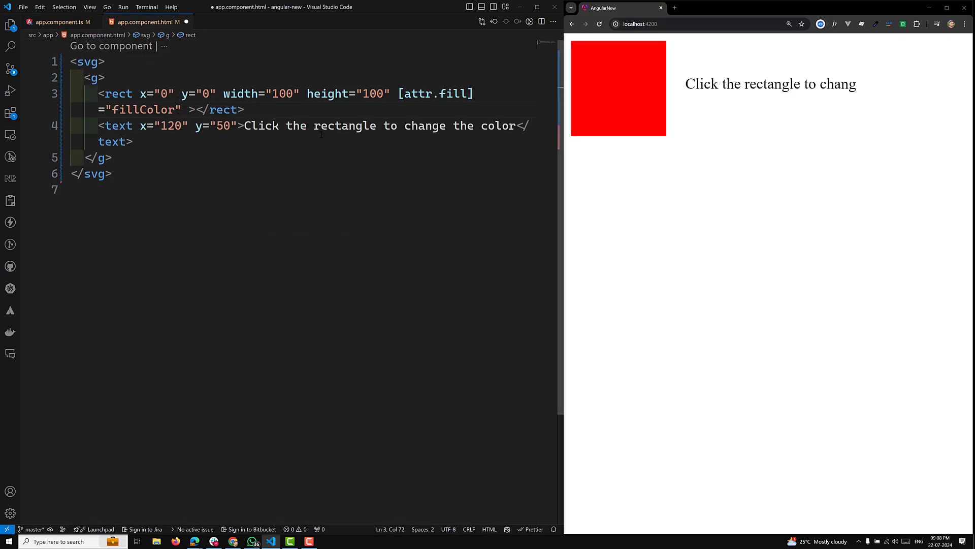
text((click)="changeColor()
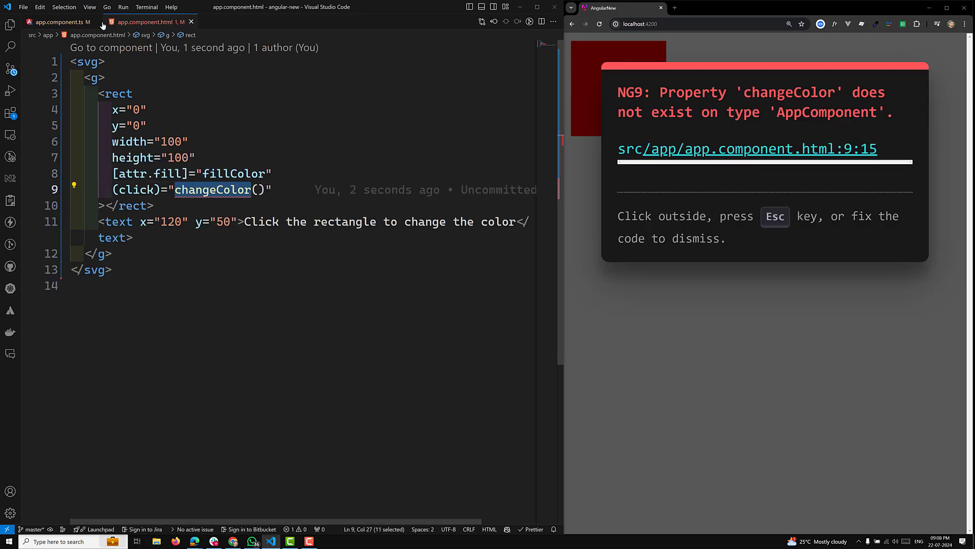
Step: Add a changeColor() method with const r = Math.floor(Math.random() * 256)
click(57, 22)
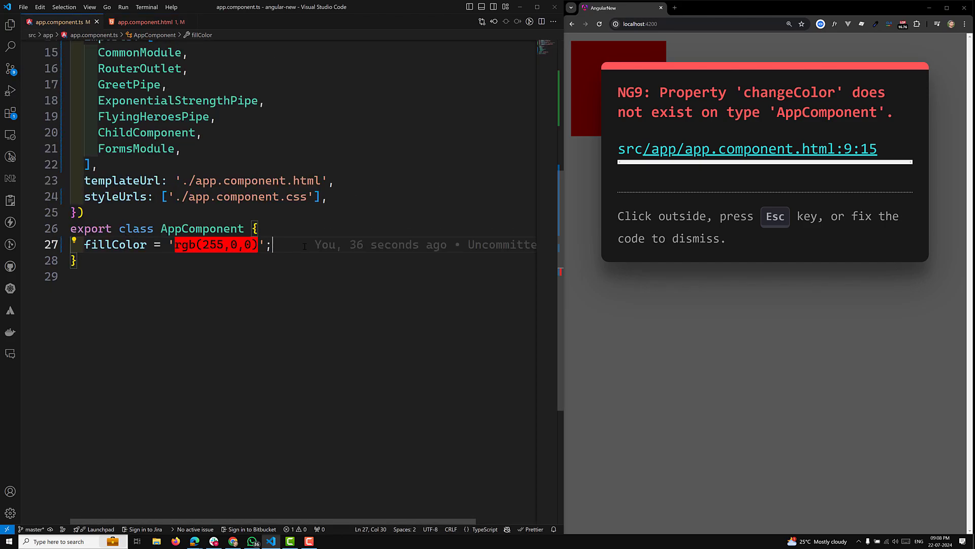
text(changeColor() {)
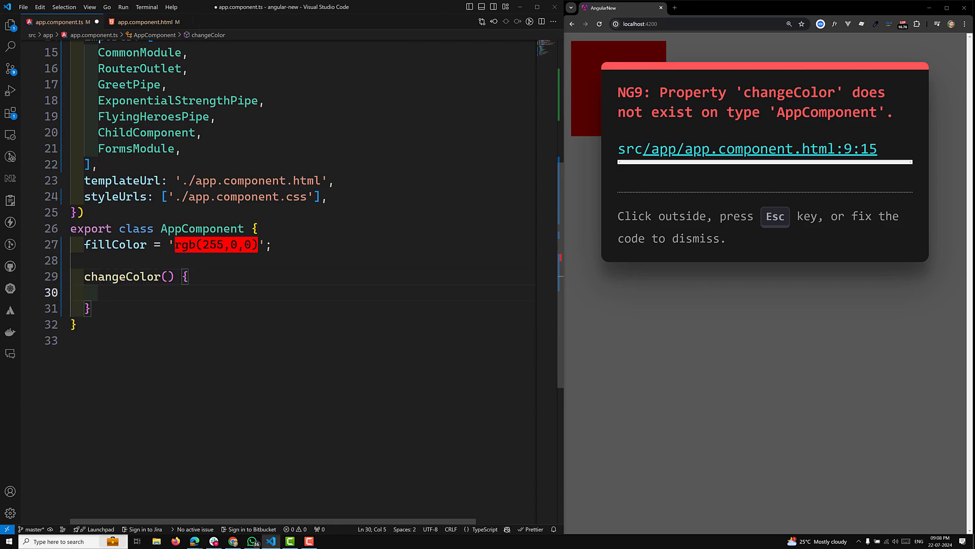
text(co)
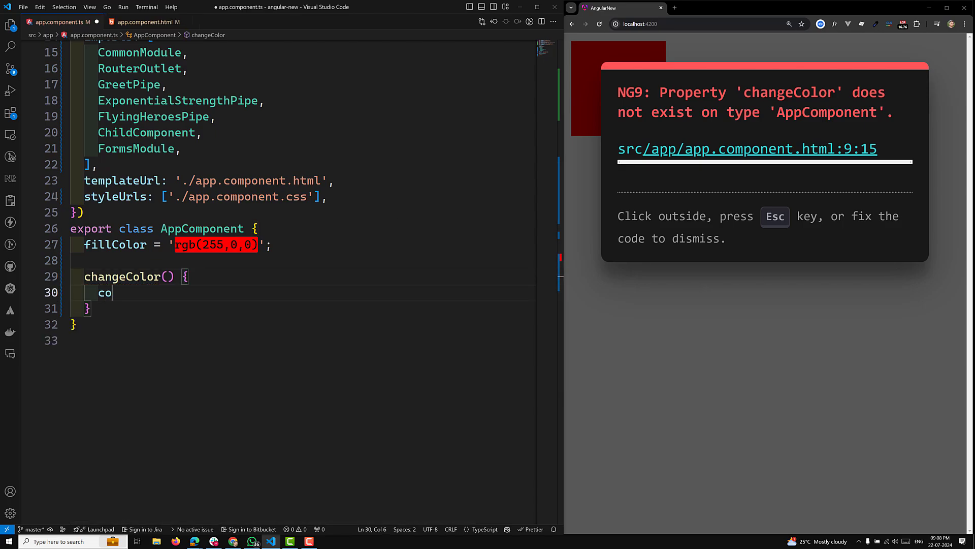
text(nst r =)
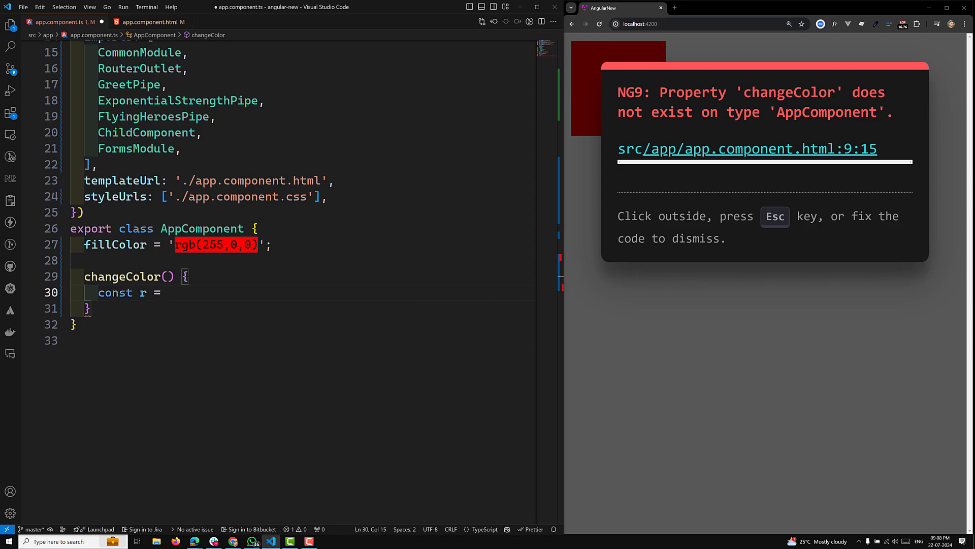
text(Math)
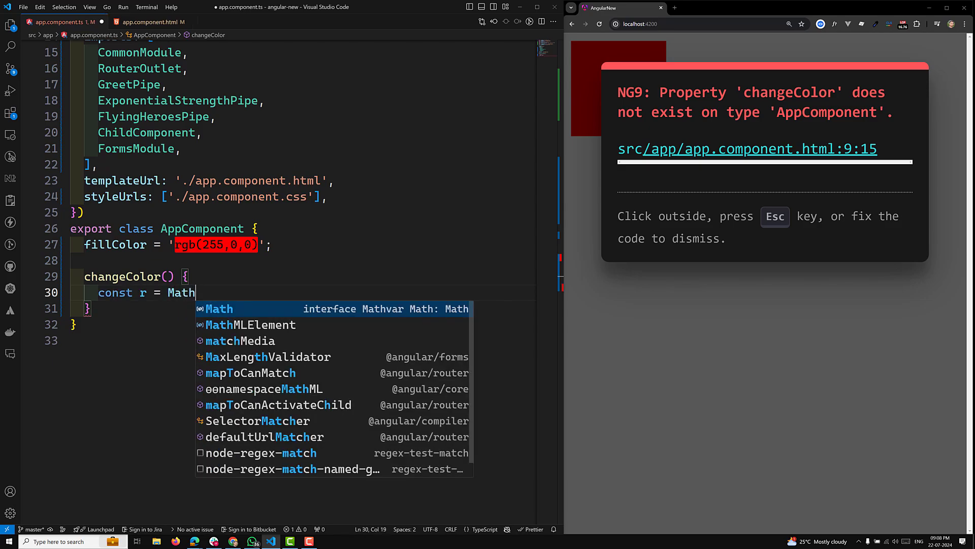
text(.floor))
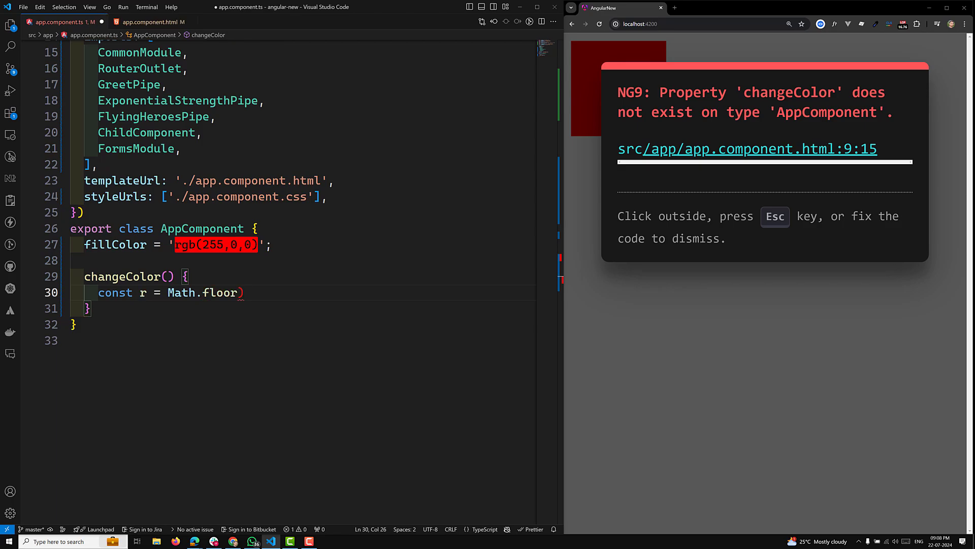
text((M)
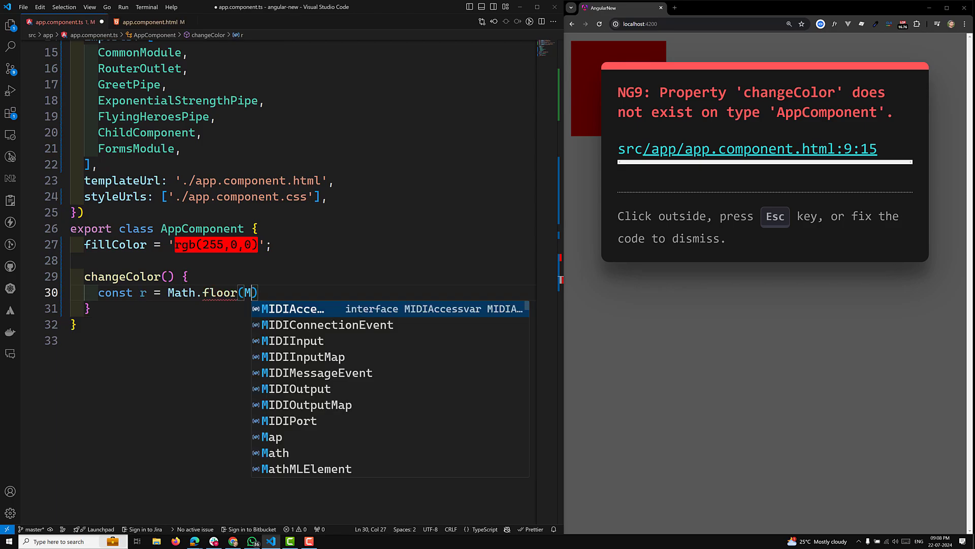
text(ath.random()
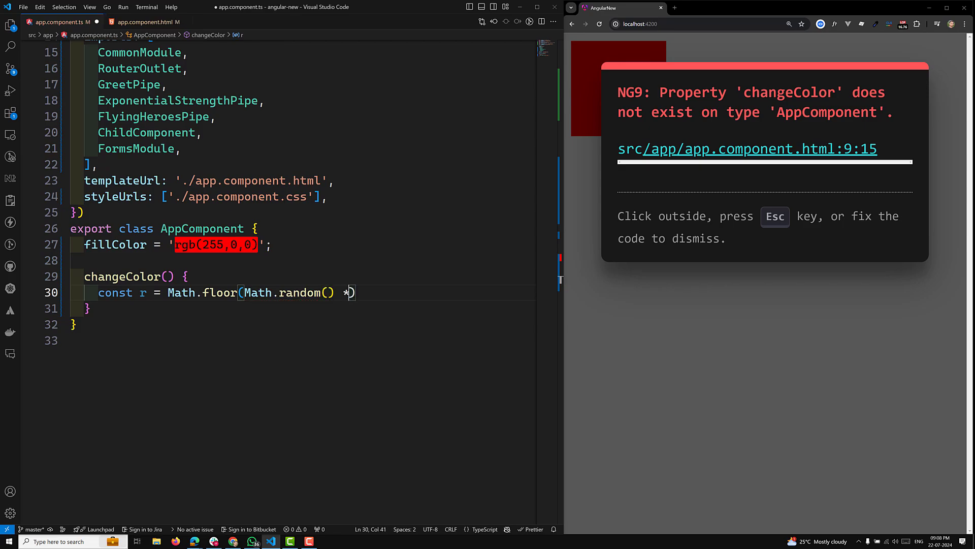
text(256))
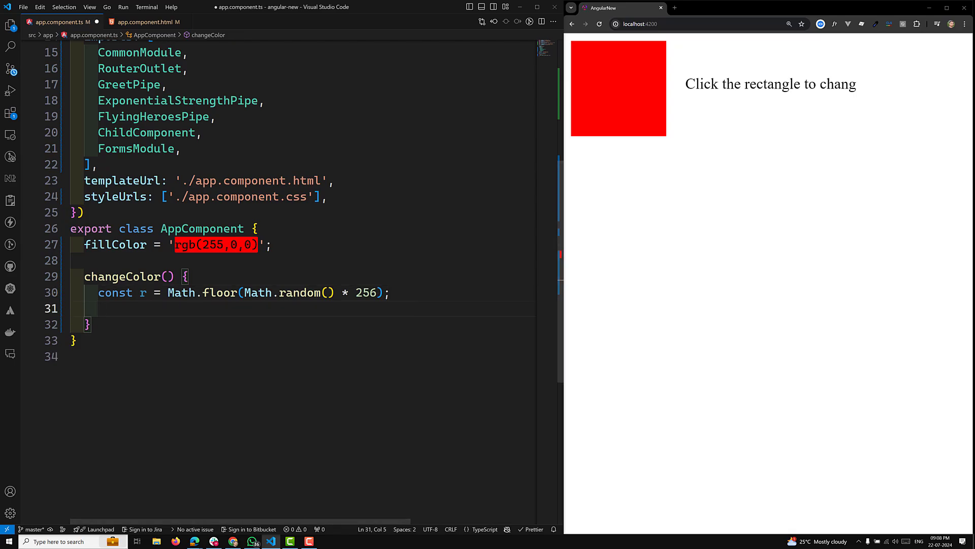
Step: Add matching random g and b constants using Math.floor(Math.random() * 256)
text(const r = Math.floor(Math.random() * 256);)
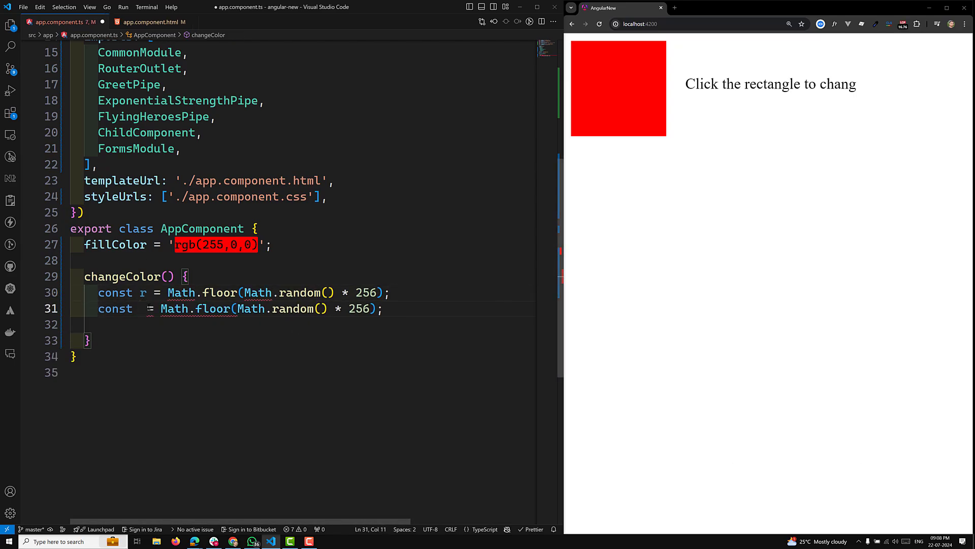
text(g)
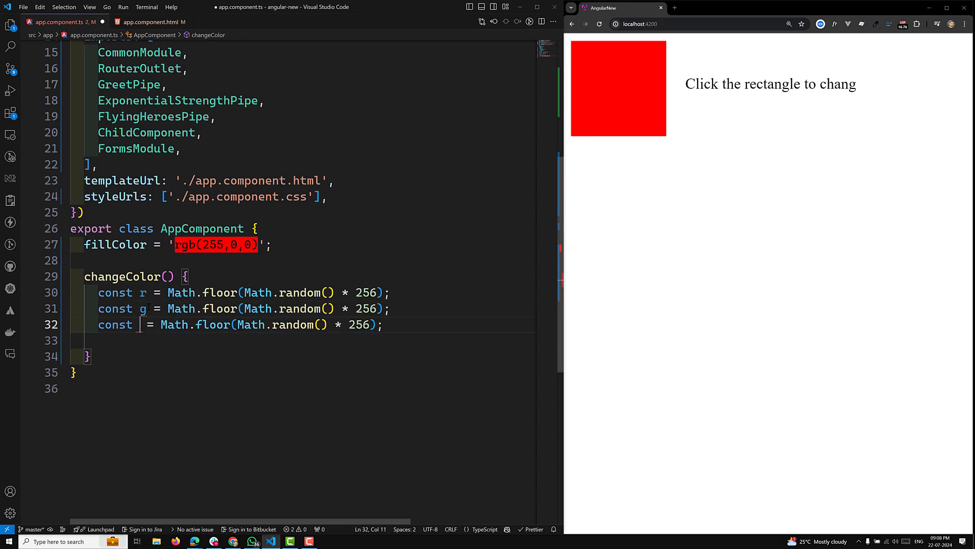
text(b)
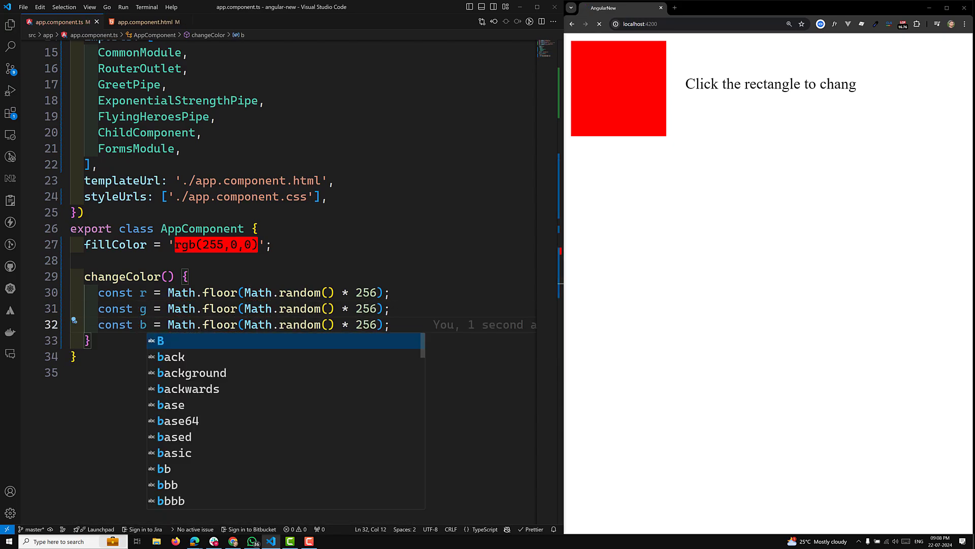
key(Escape)
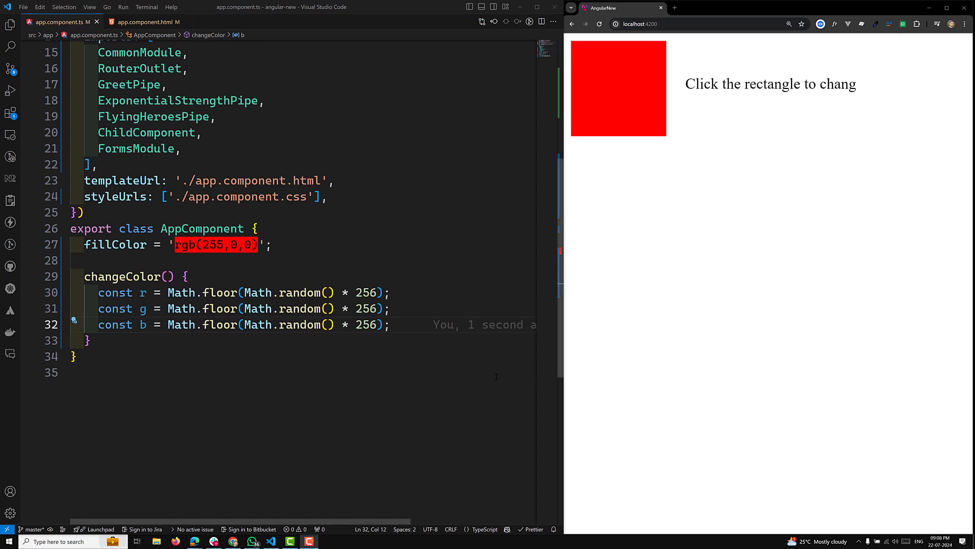
Step: Assign this.fillColor = `rgb(${r}, ${g}, ${b})` at the end of changeColor
key(enter)
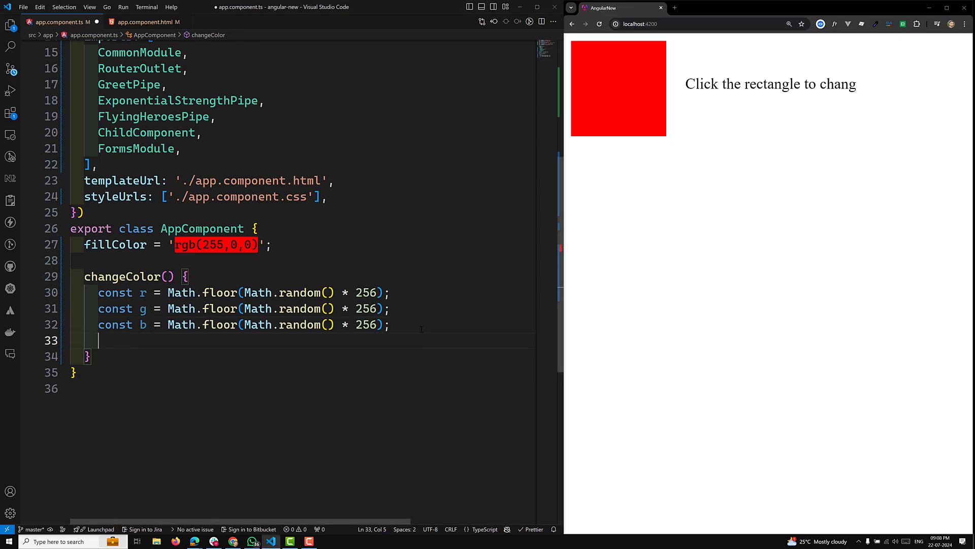
text(this.)
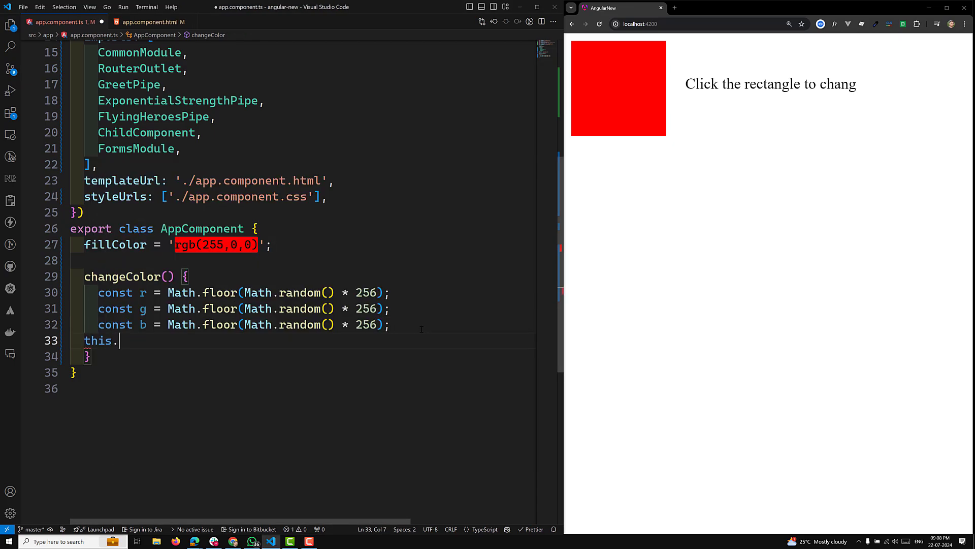
text(fillColor =)
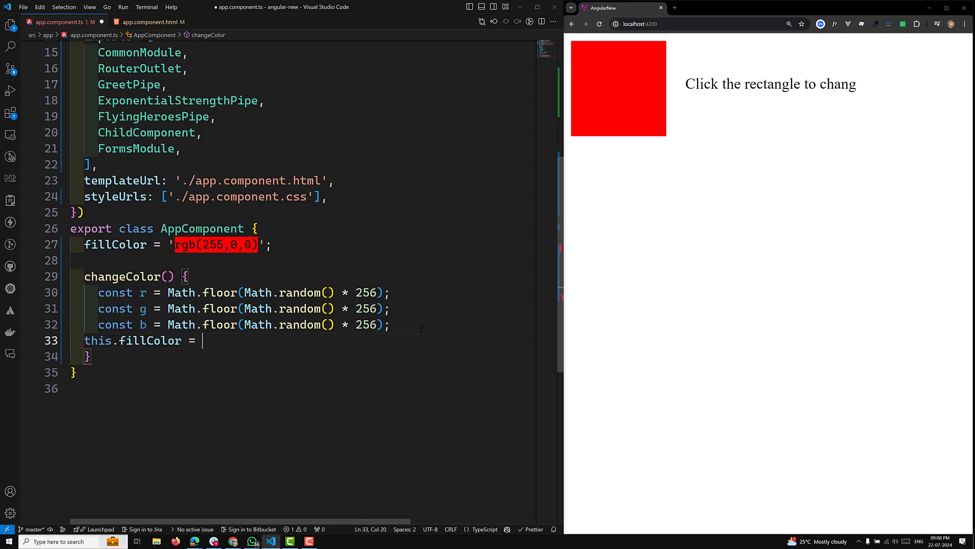
text(`rg)
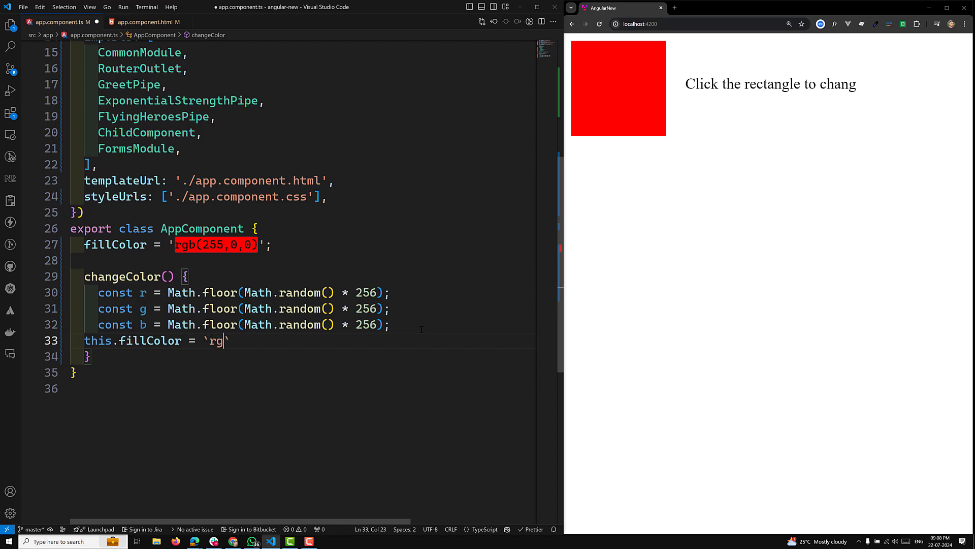
text(b())
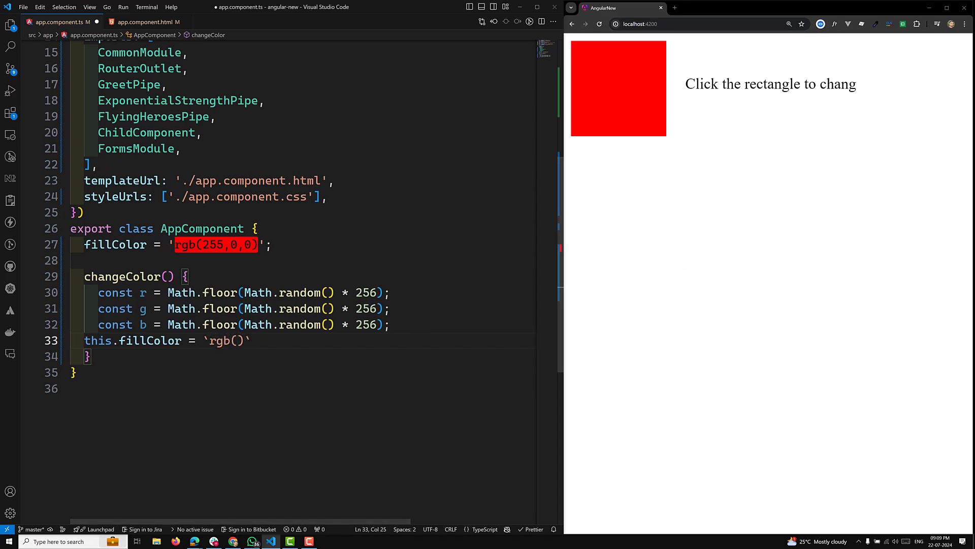
text($)
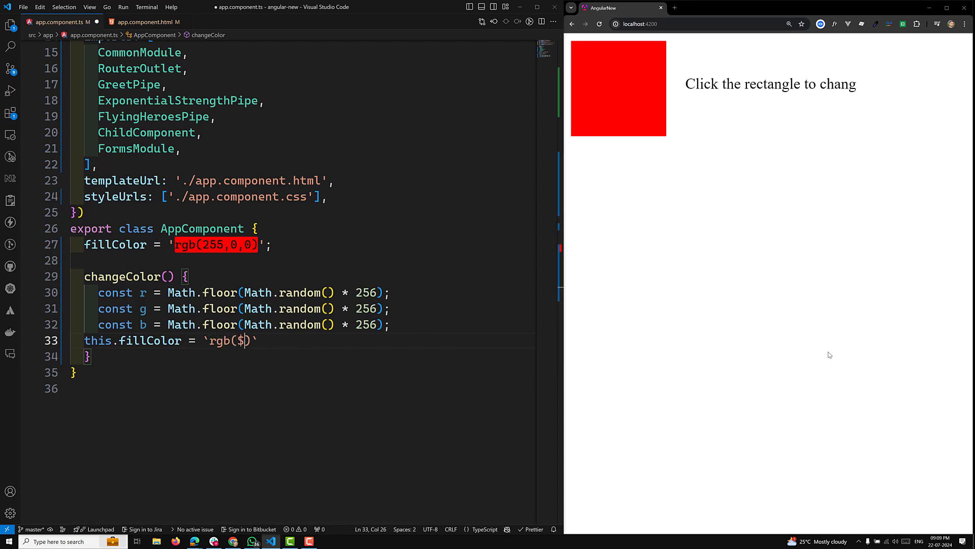
text({r}, ${g}m)
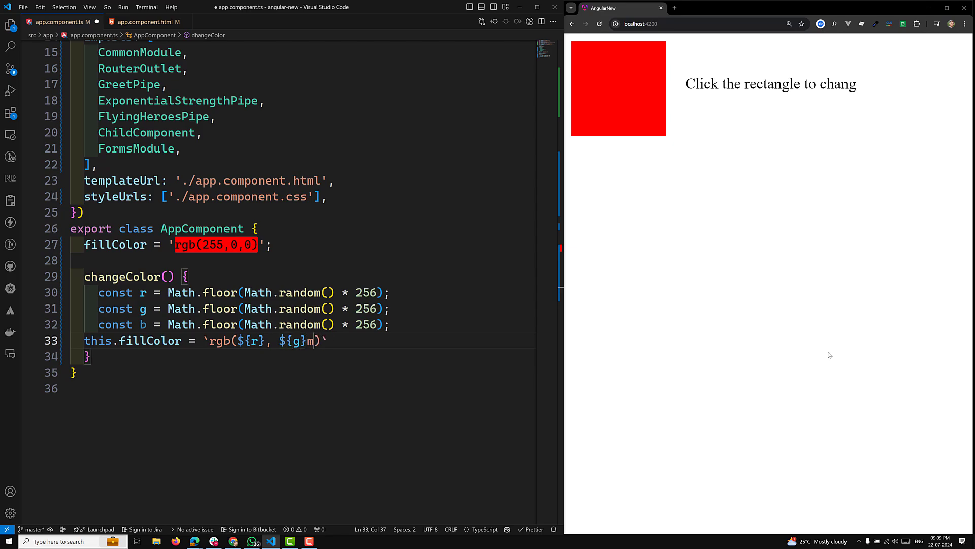
text(, $)
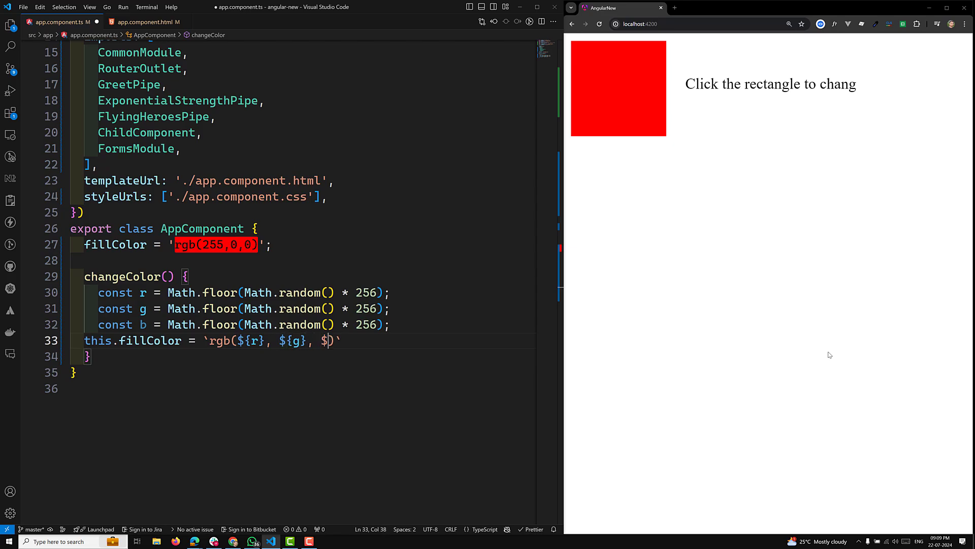
text({b}))
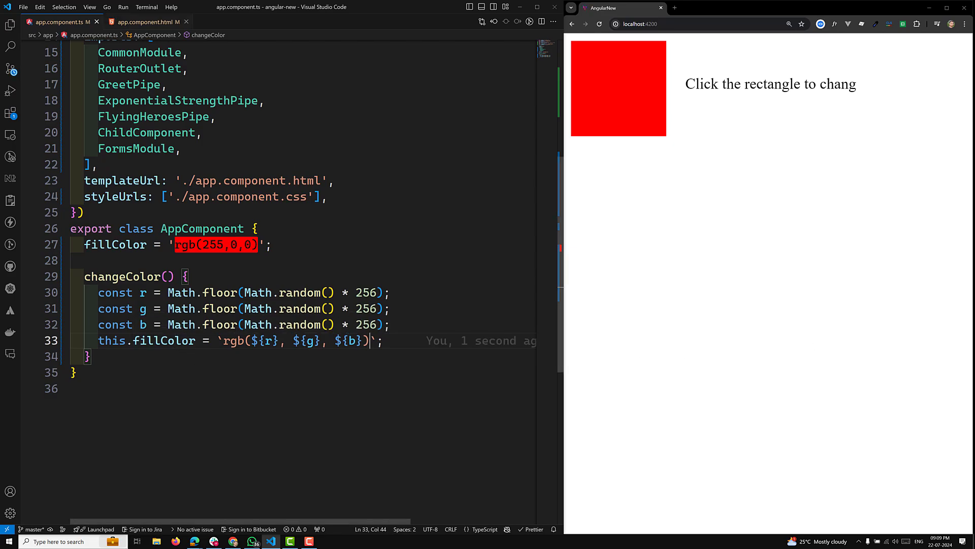
click(147, 22)
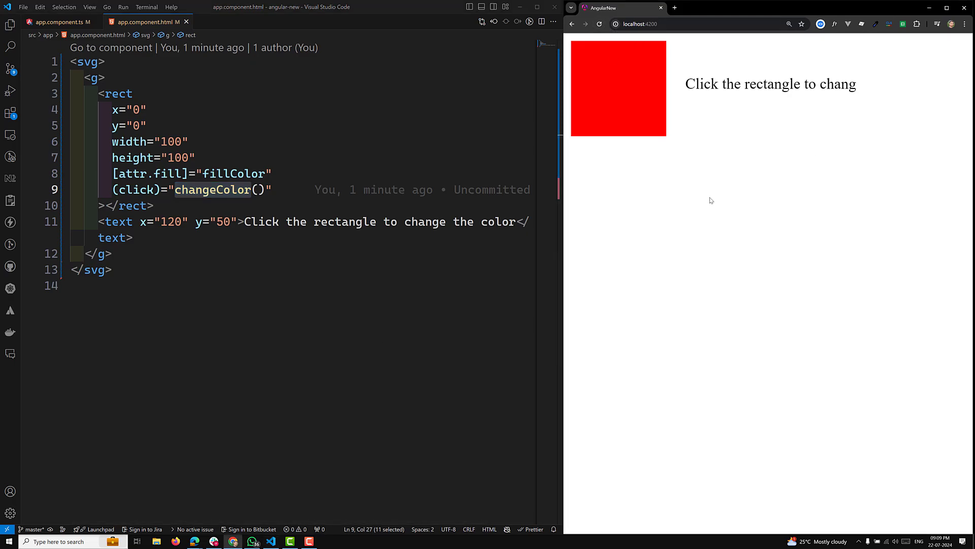
Step: Click the square in the browser several times to confirm it recolours randomly
click(619, 89)
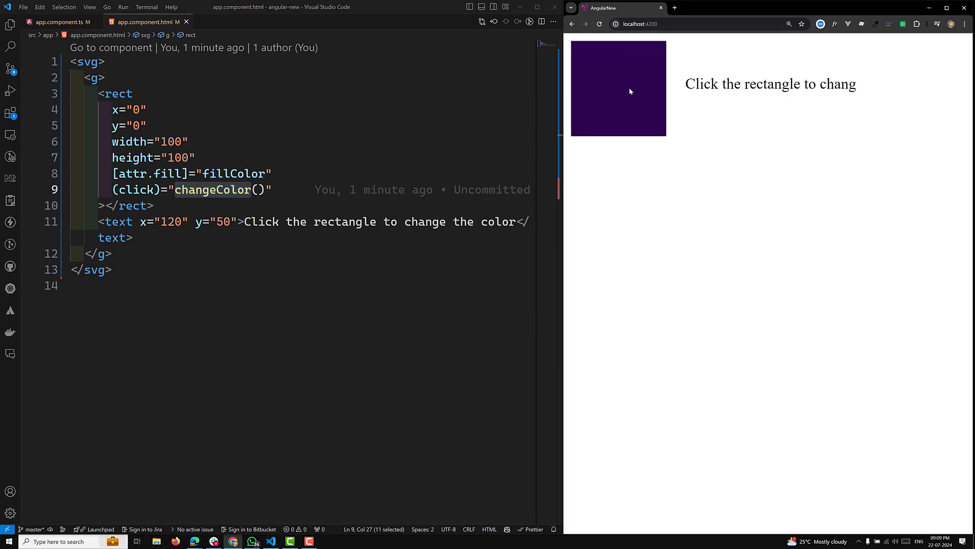
click(618, 89)
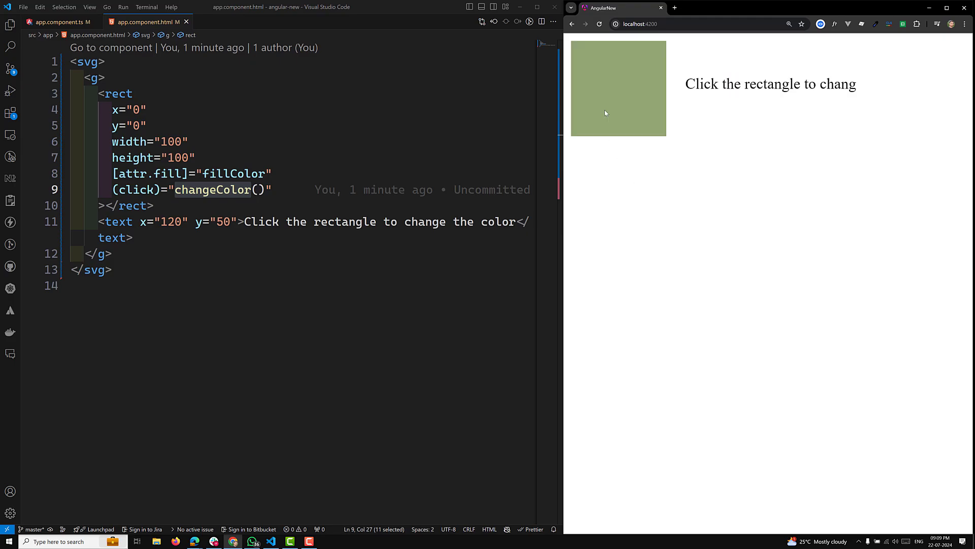
click(618, 89)
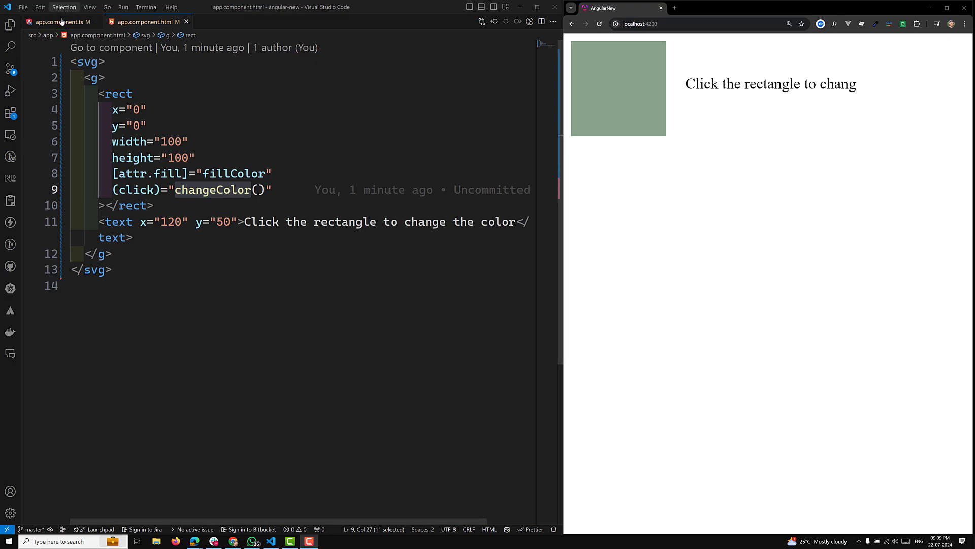
click(58, 22)
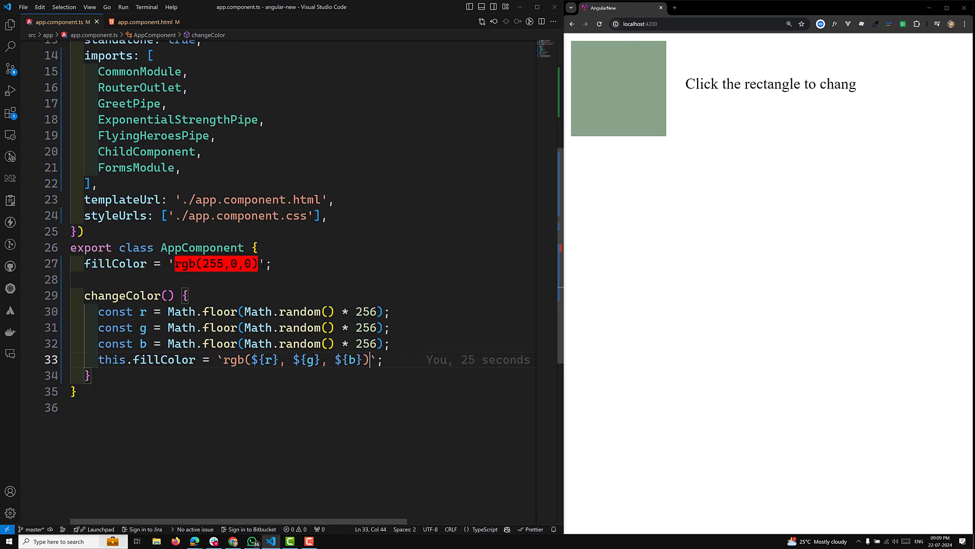